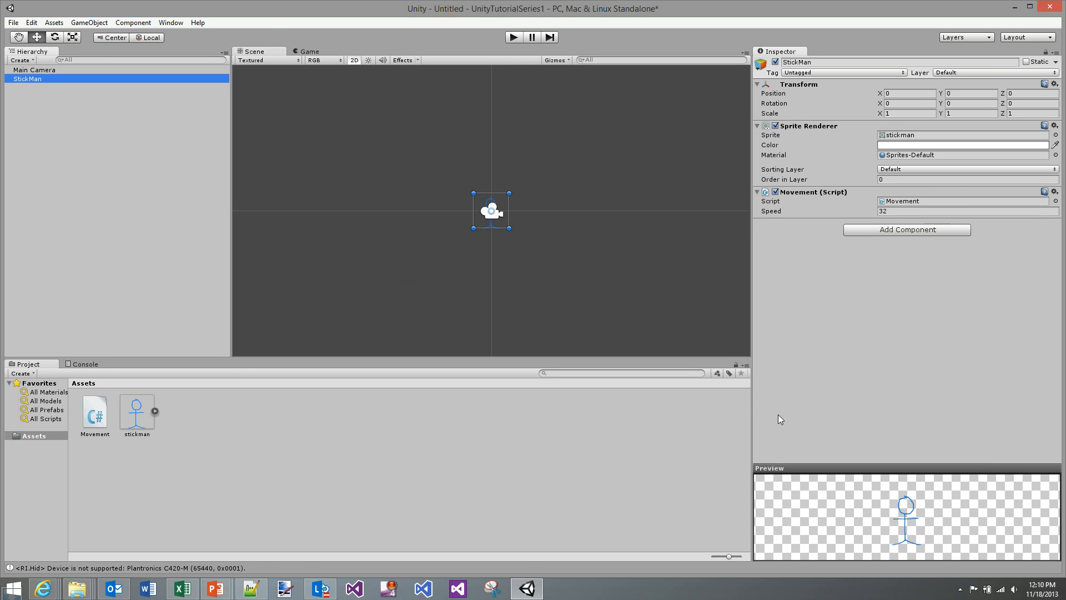
mouse_move(579, 318)
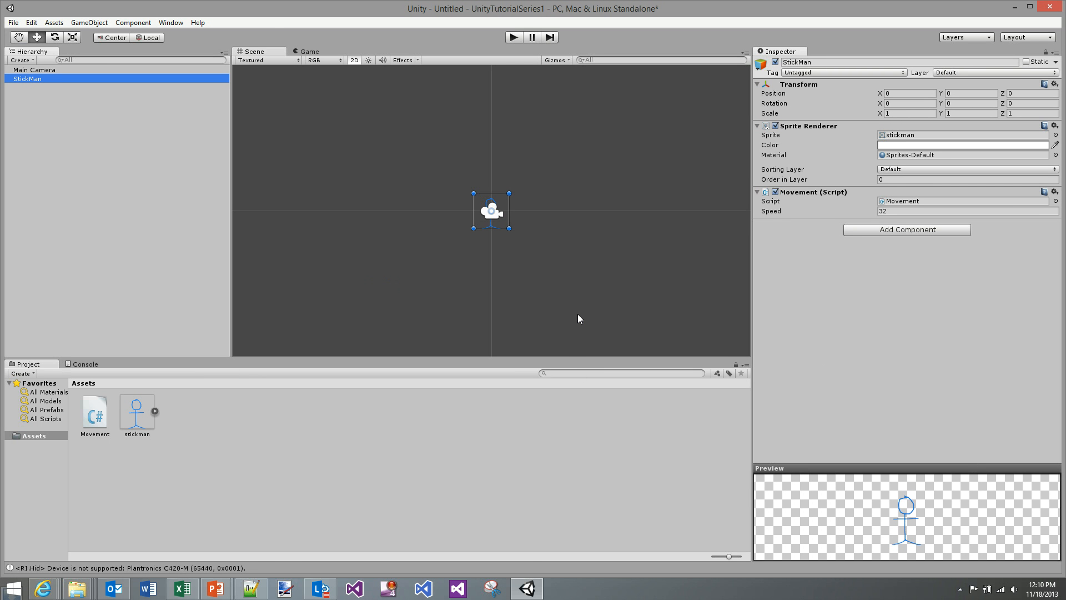
mouse_move(345, 269)
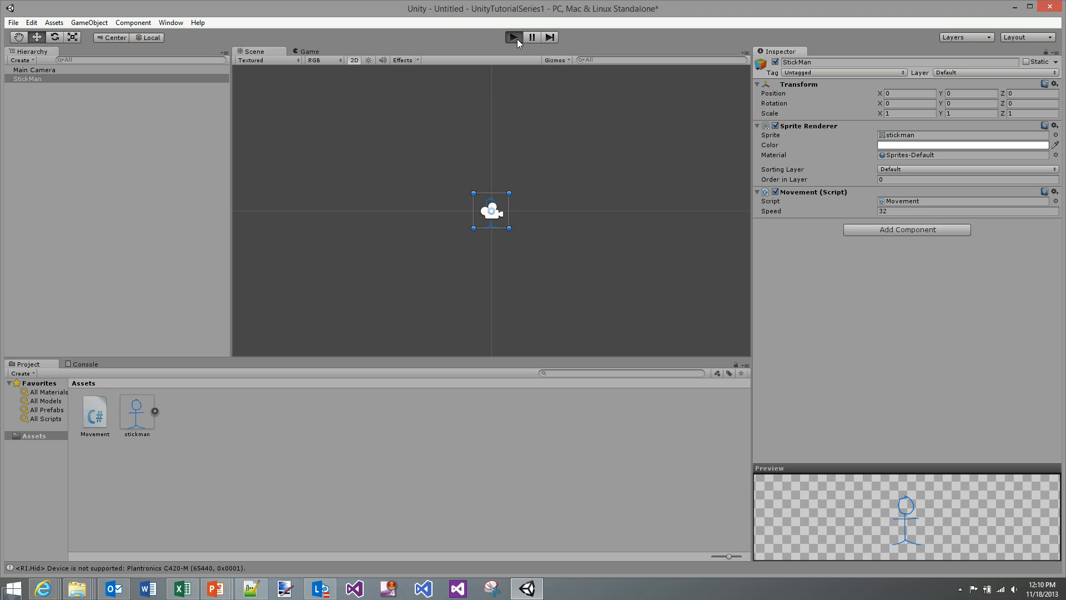
Test-run the stick-man game in Play mode to watch it move, then stop play.
left_click(512, 37)
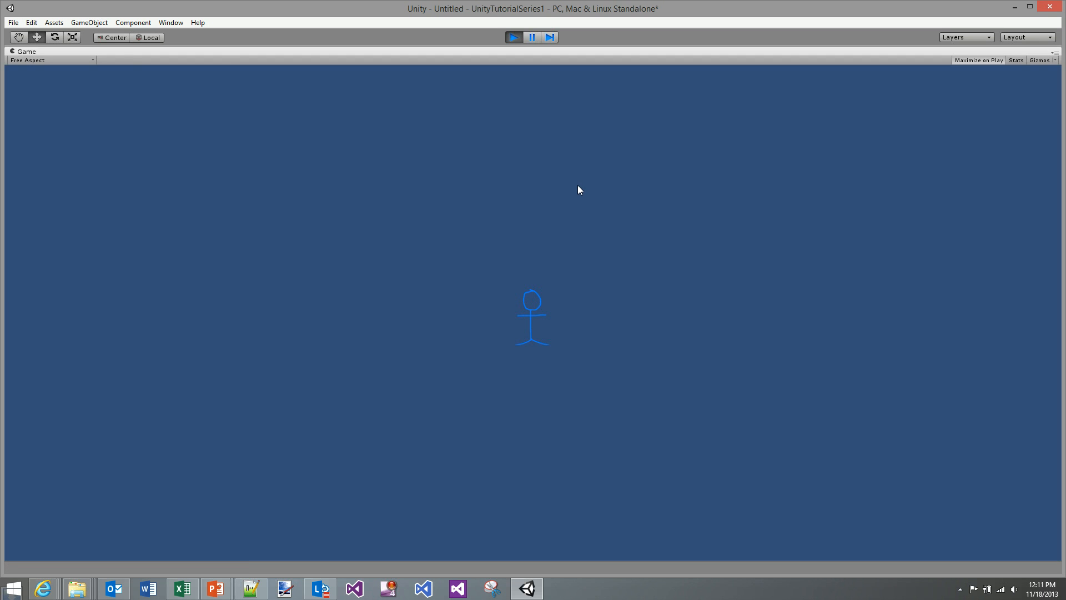
left_click(513, 37)
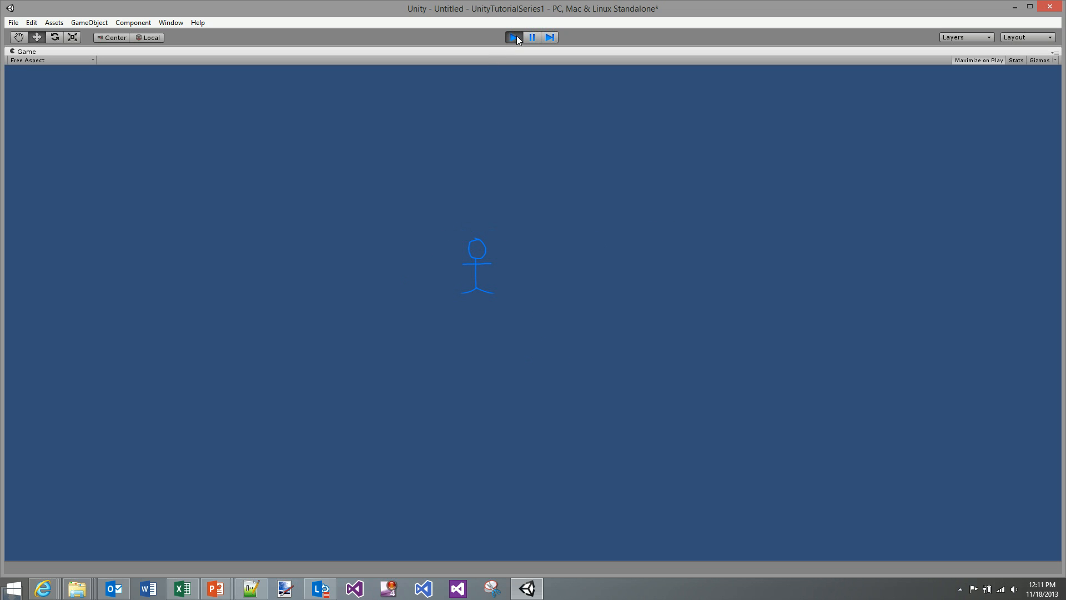
left_click(513, 38)
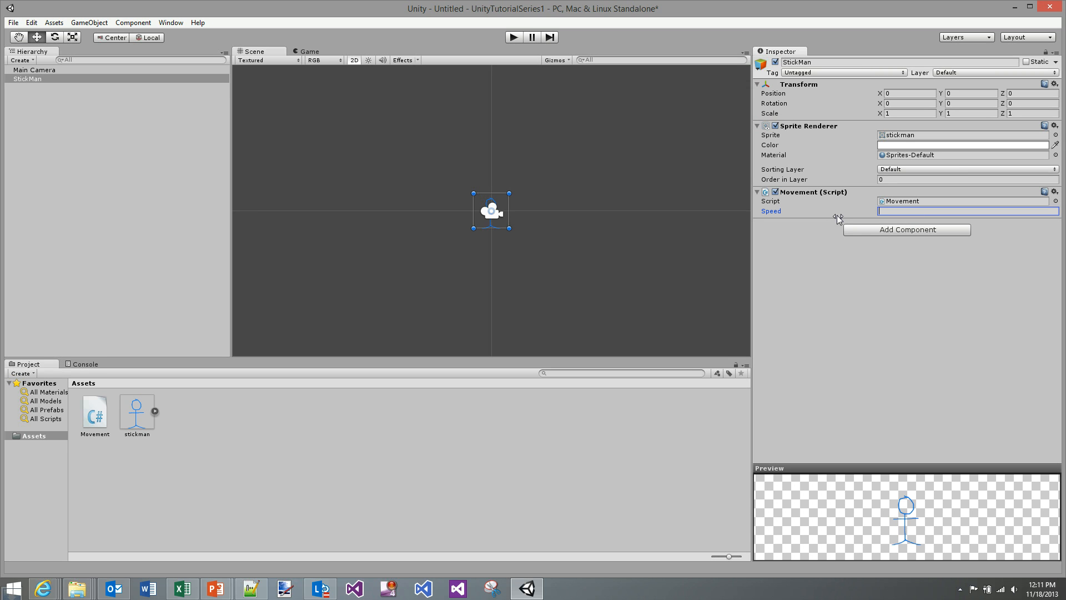
Set the Movement script's Speed to 0.05 and test-run the game at that speed.
type("0.05")
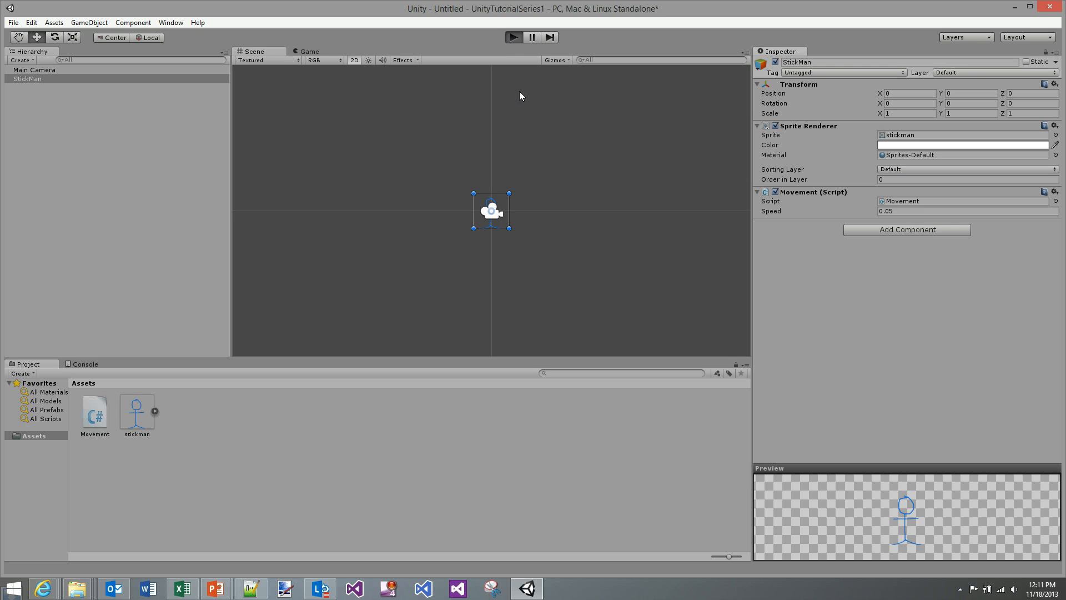
left_click(513, 37)
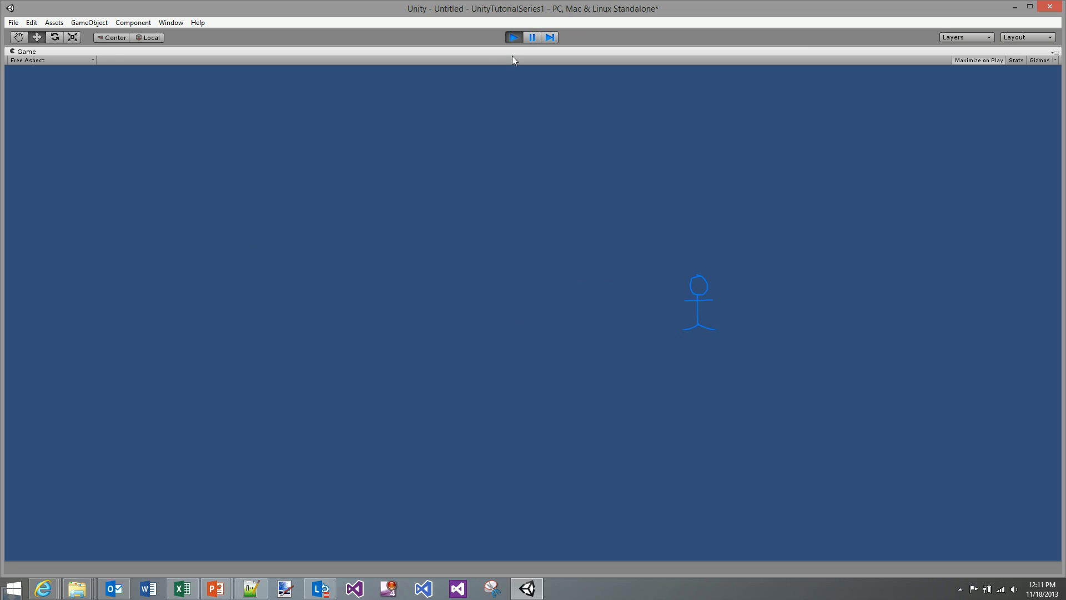
mouse_move(506, 49)
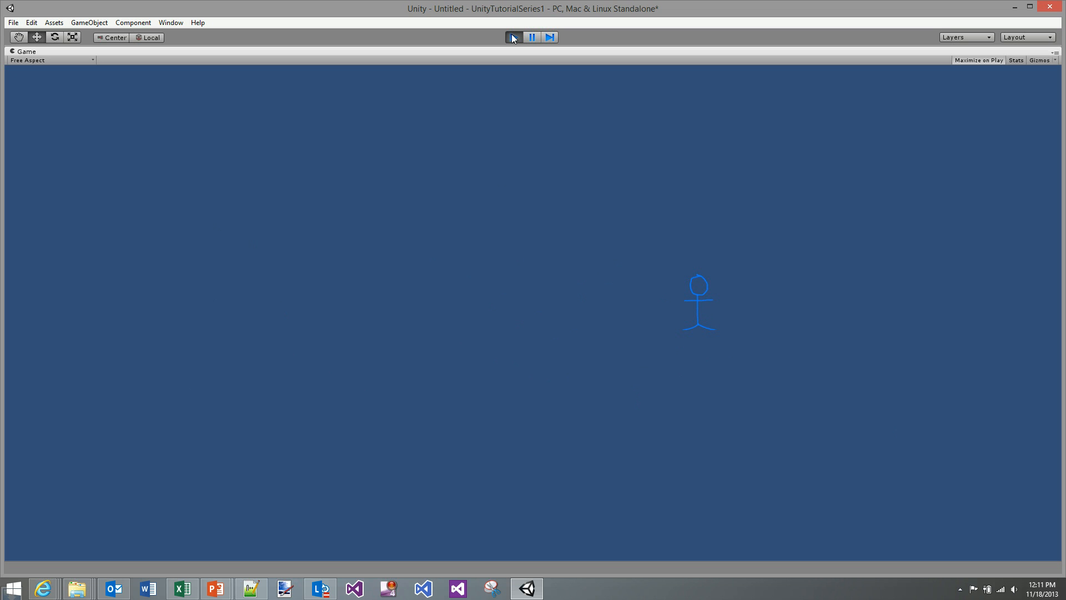
left_click(513, 36)
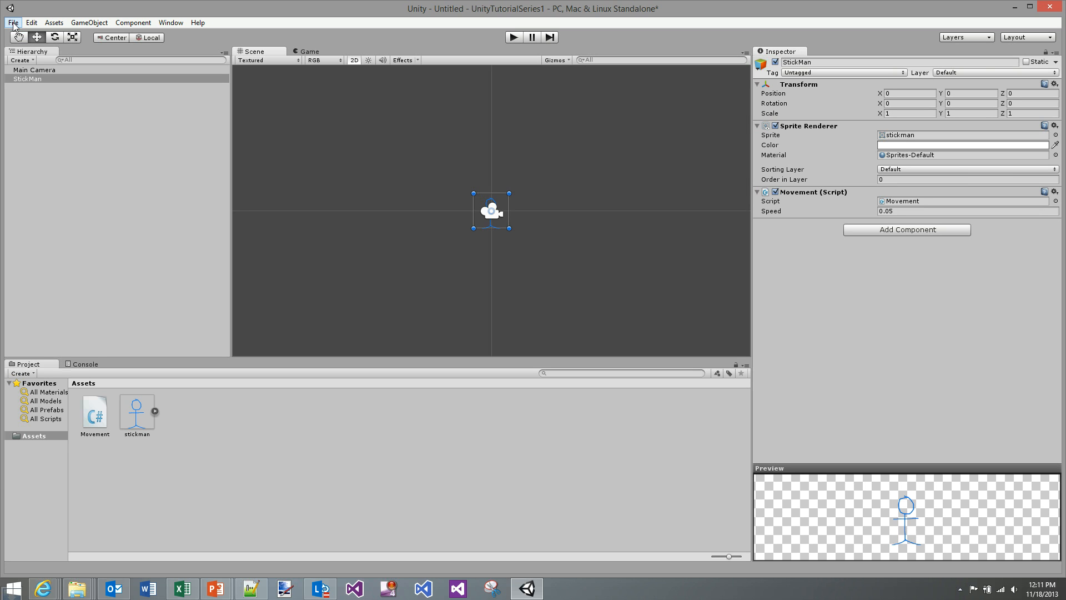
Open Build Settings and start a Windows Phone 8 build.
left_click(12, 22)
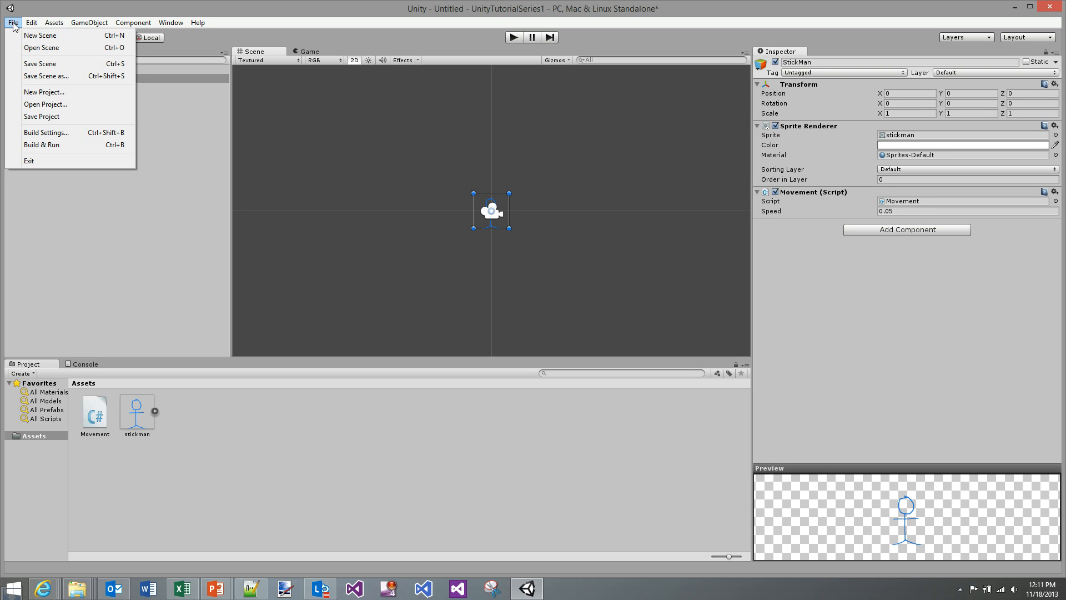
mouse_move(46, 132)
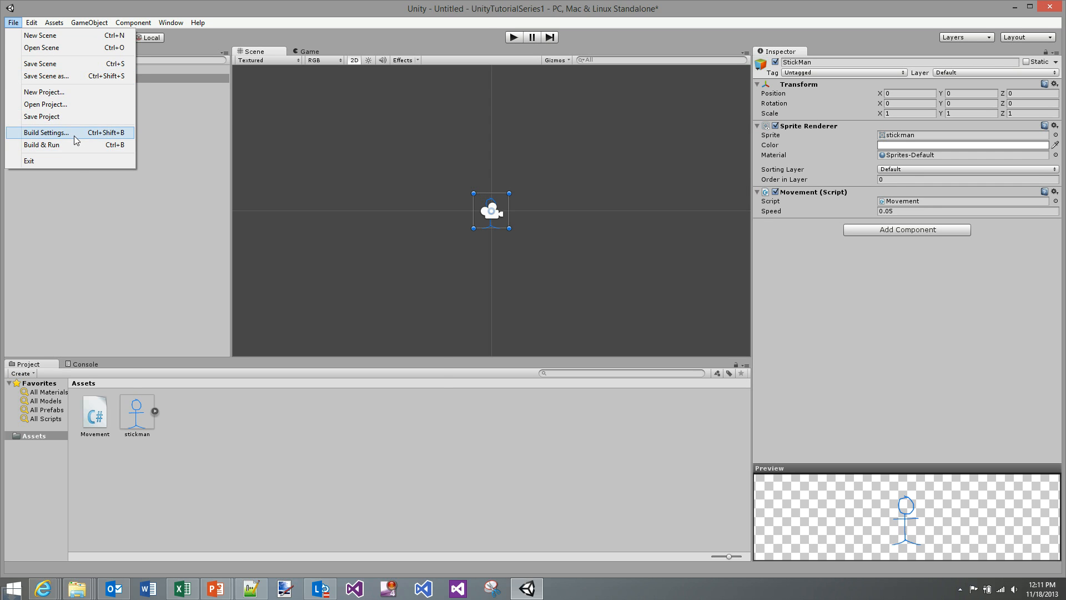
left_click(46, 133)
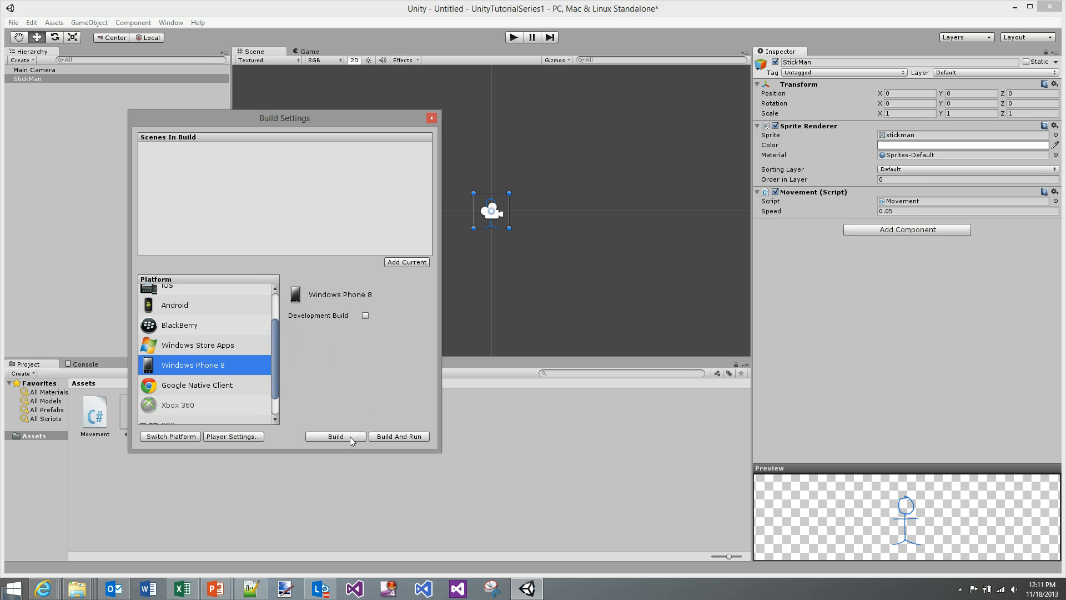
left_click(334, 436)
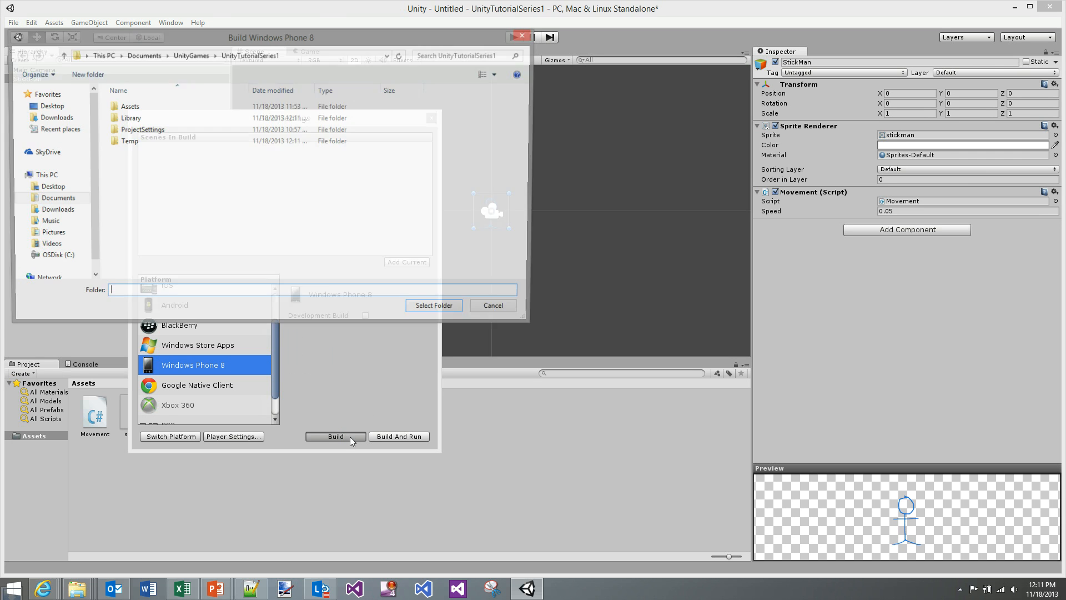
left_click(335, 436)
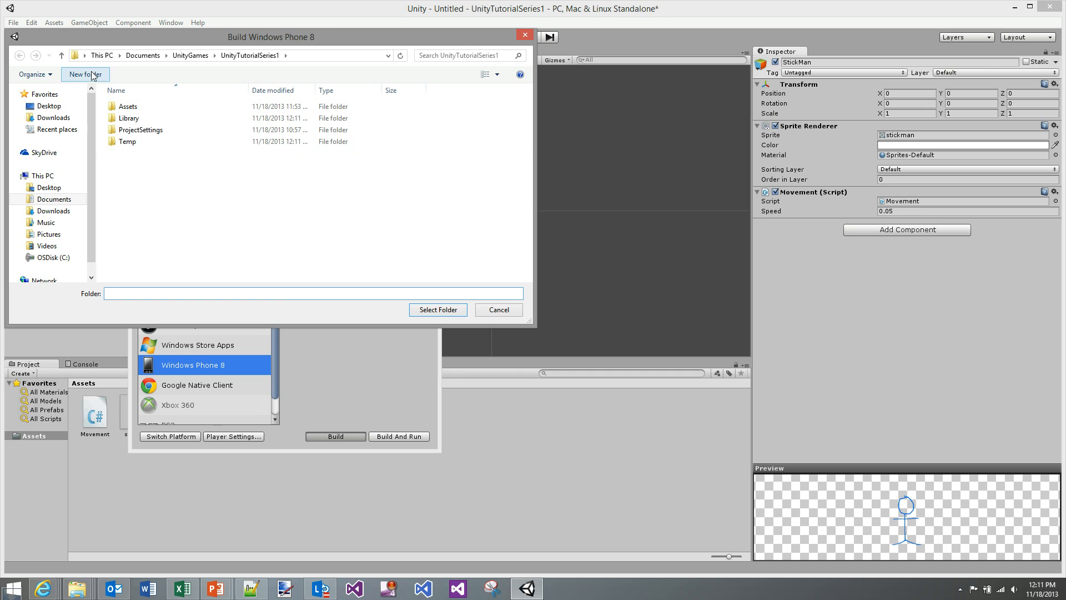
Create a _build folder with a wp8 folder inside and select it as the build destination.
left_click(84, 73)
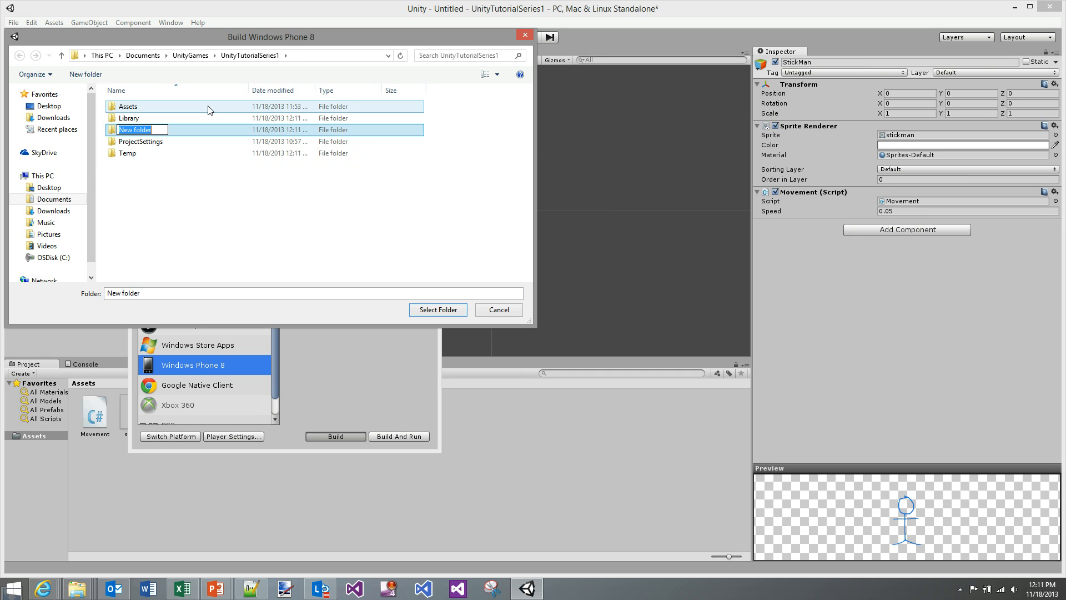
type("_build")
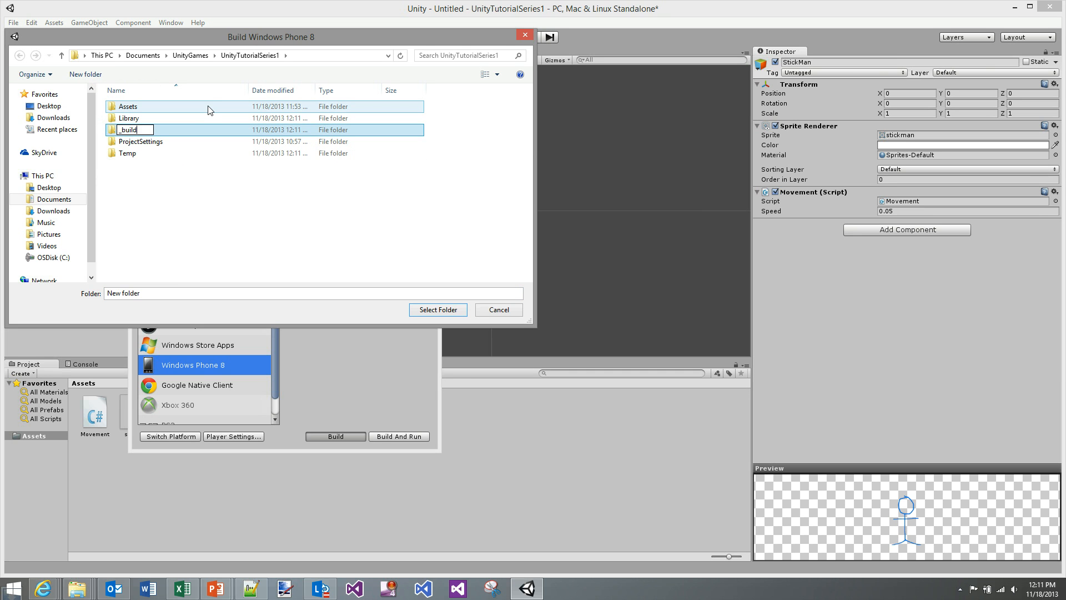
double_click(128, 130)
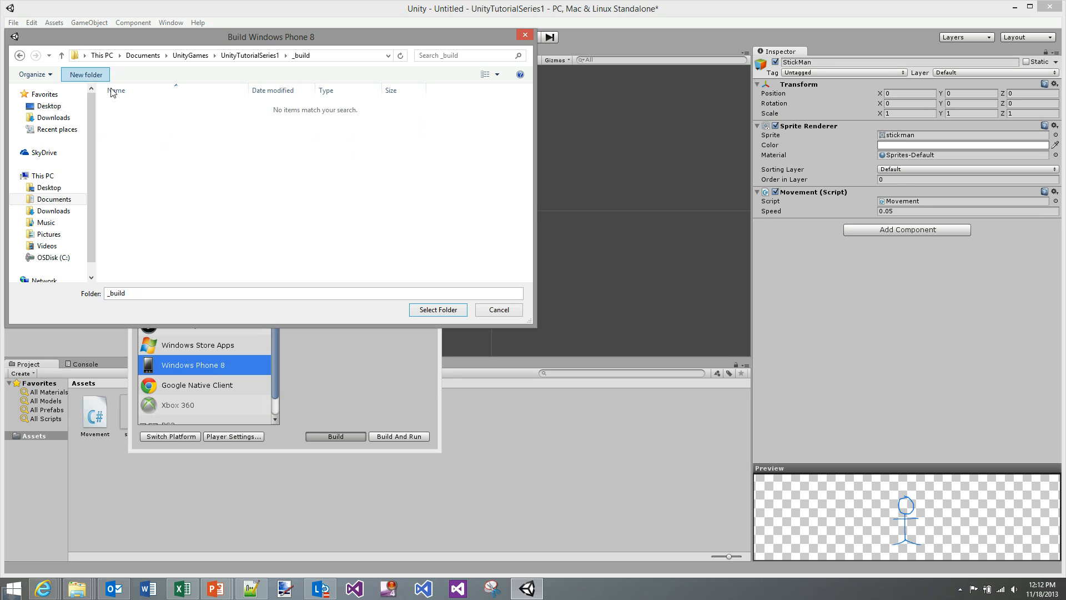
left_click(85, 74)
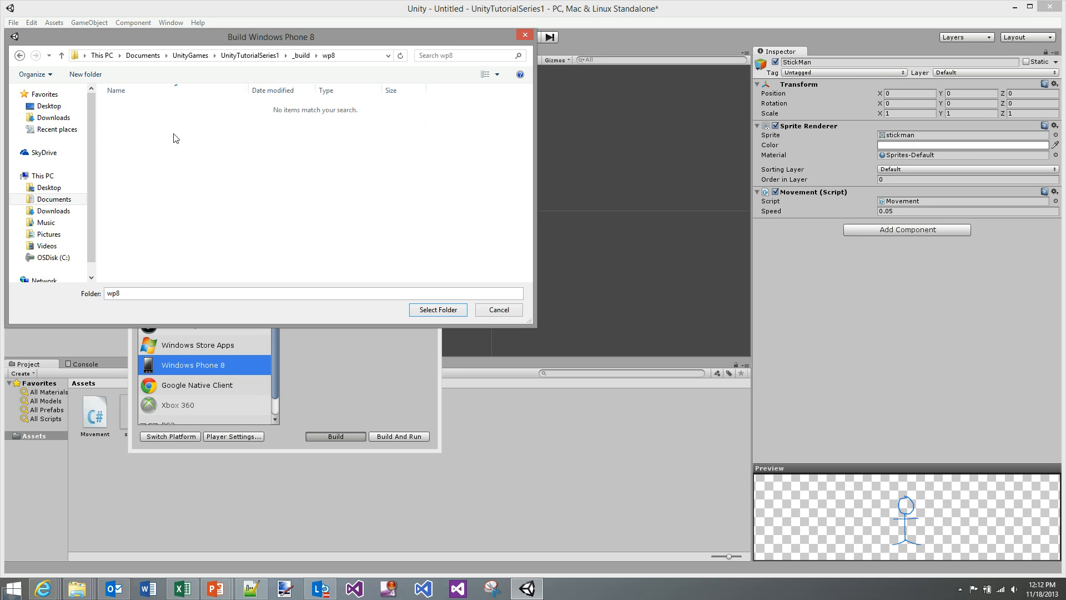
left_click(438, 309)
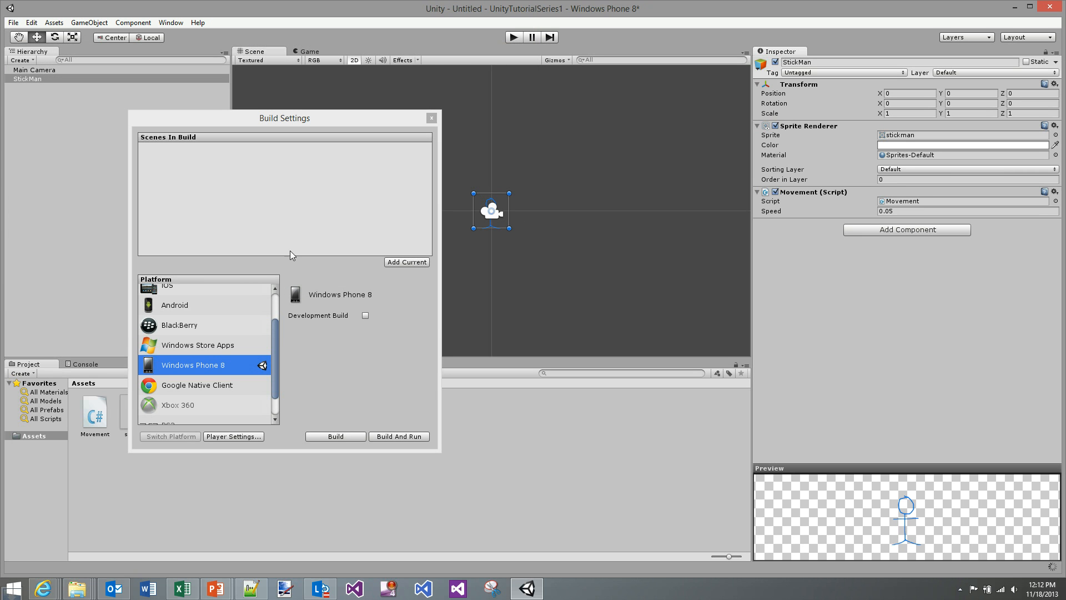
mouse_move(407, 262)
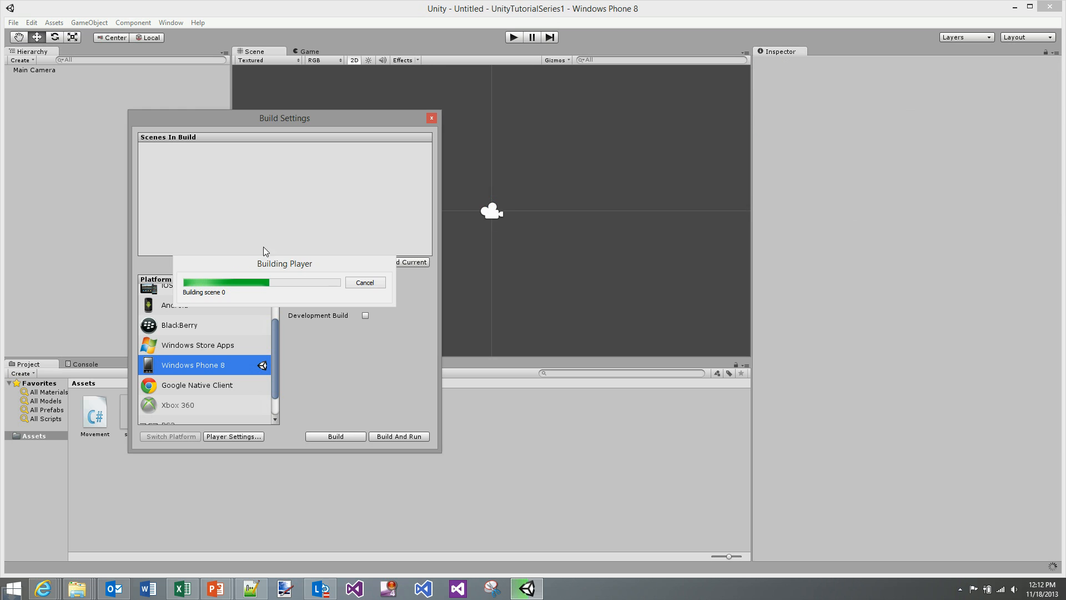
mouse_move(285, 267)
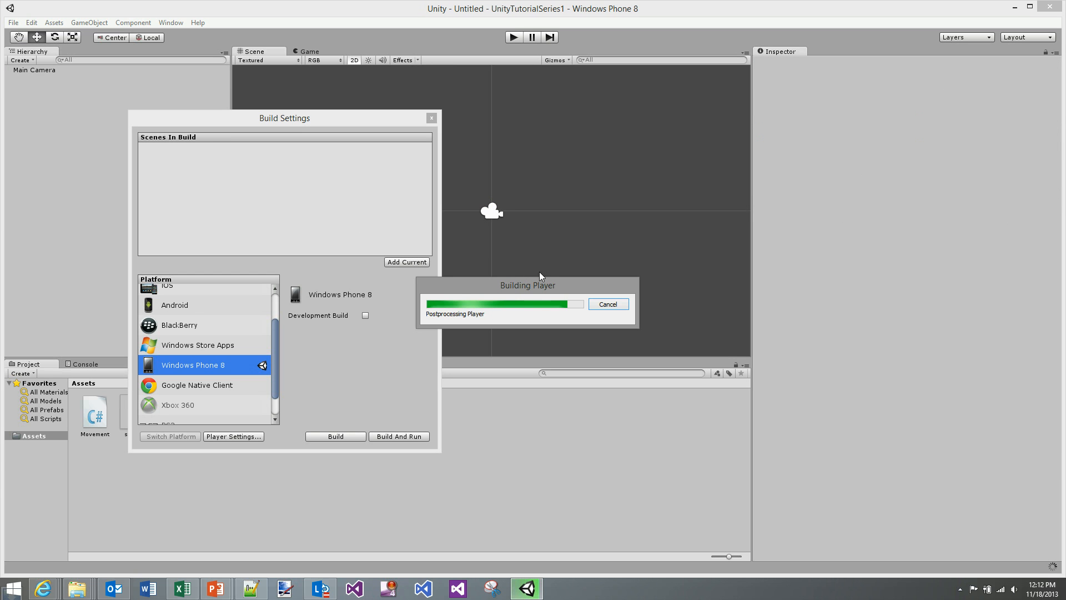
mouse_move(417, 195)
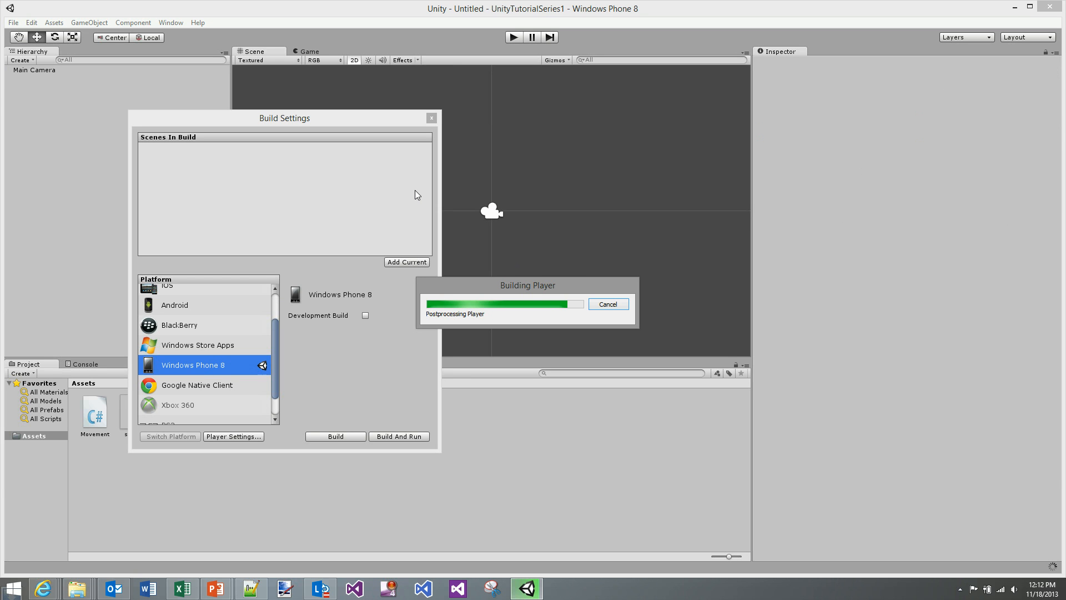
mouse_move(470, 281)
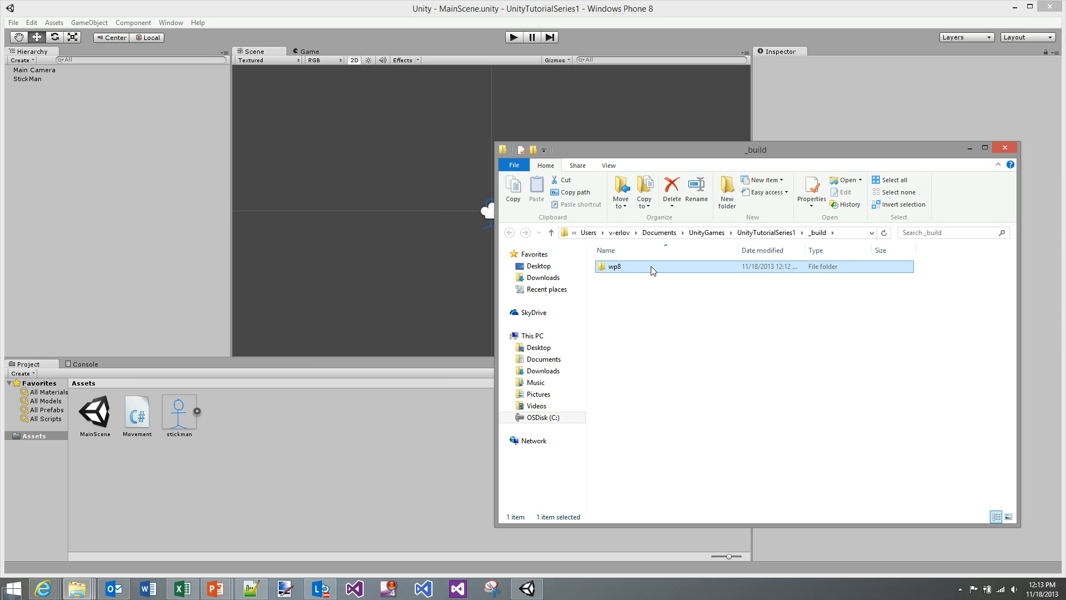
Open UnityTutorialSeries1.sln from the _build\wp8 folder in Visual Studio 2012.
double_click(612, 266)
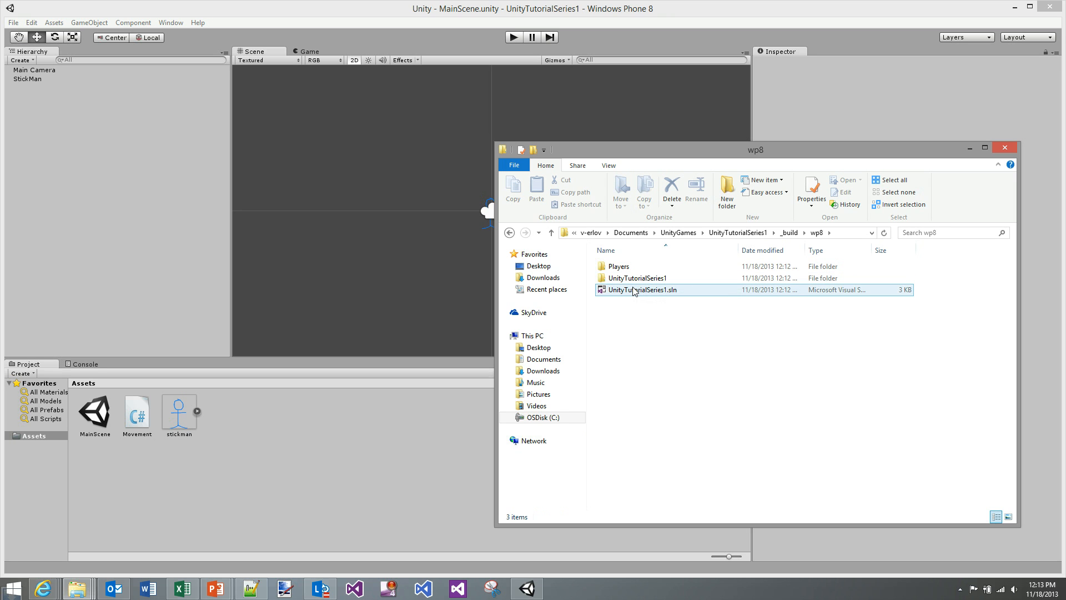
mouse_move(633, 290)
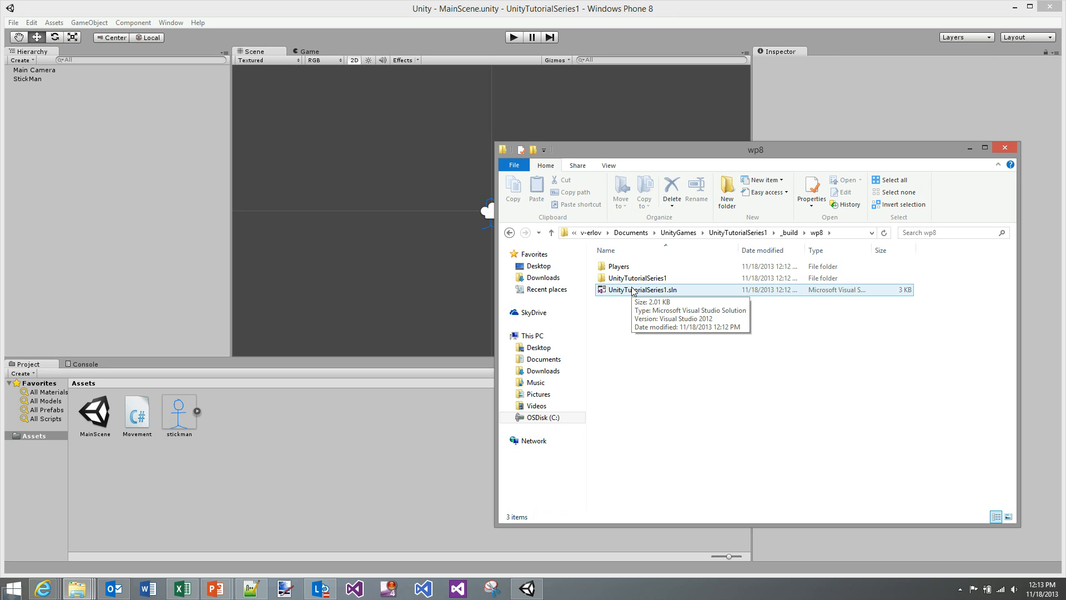
left_click(641, 290)
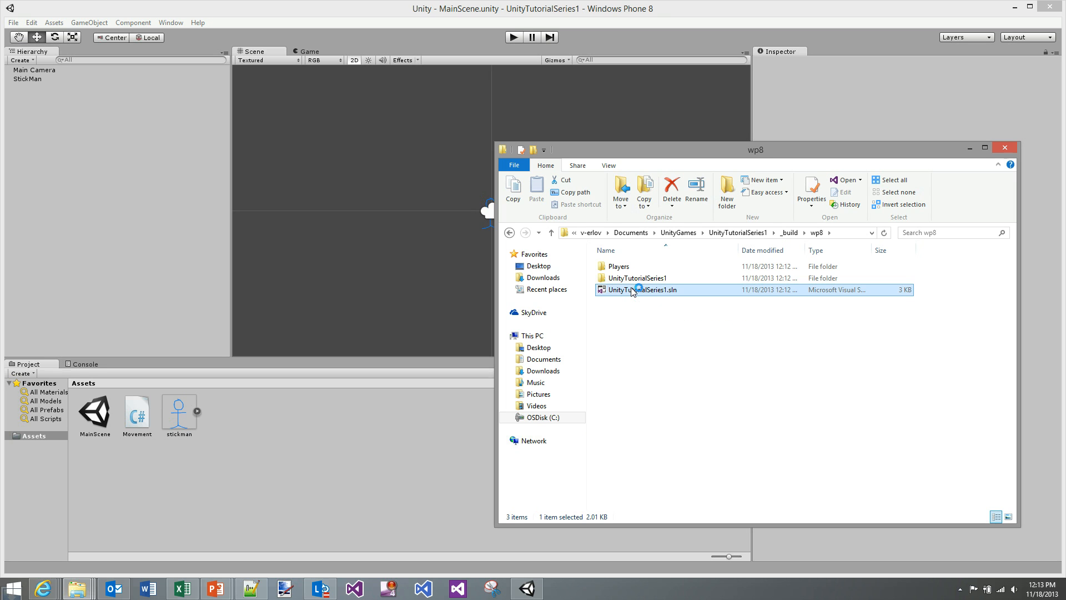
double_click(640, 290)
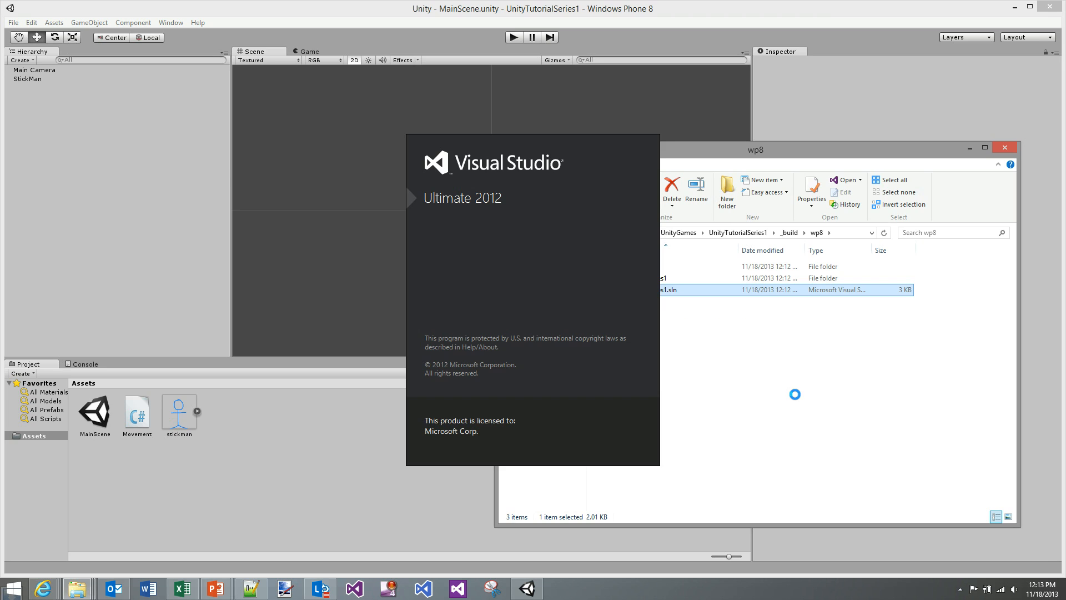
Select Emulator WVGA 512MB as the deployment target and start the game on it.
double_click(671, 290)
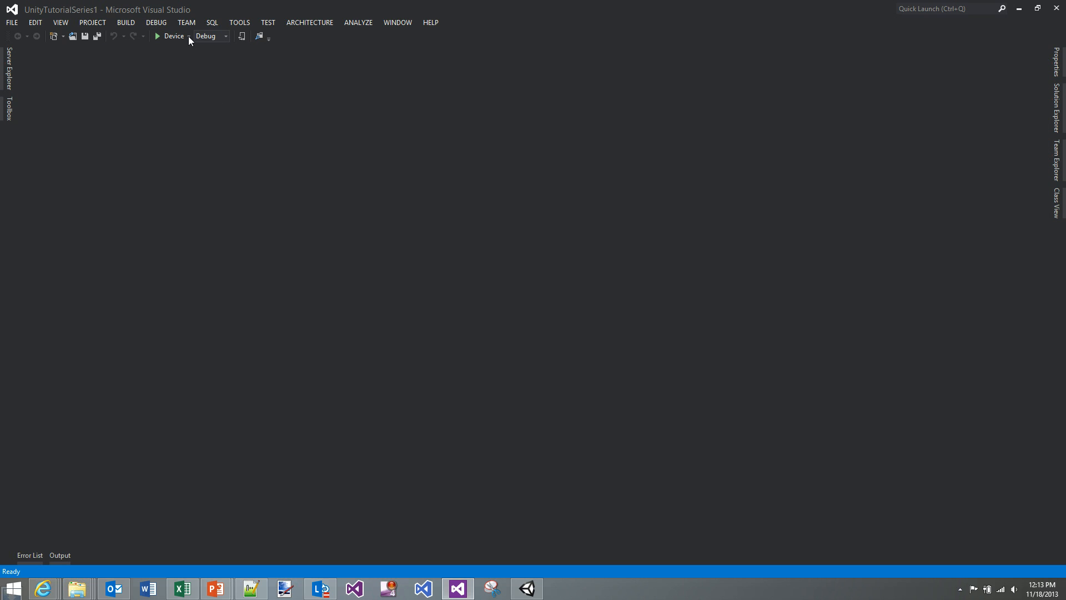
left_click(211, 36)
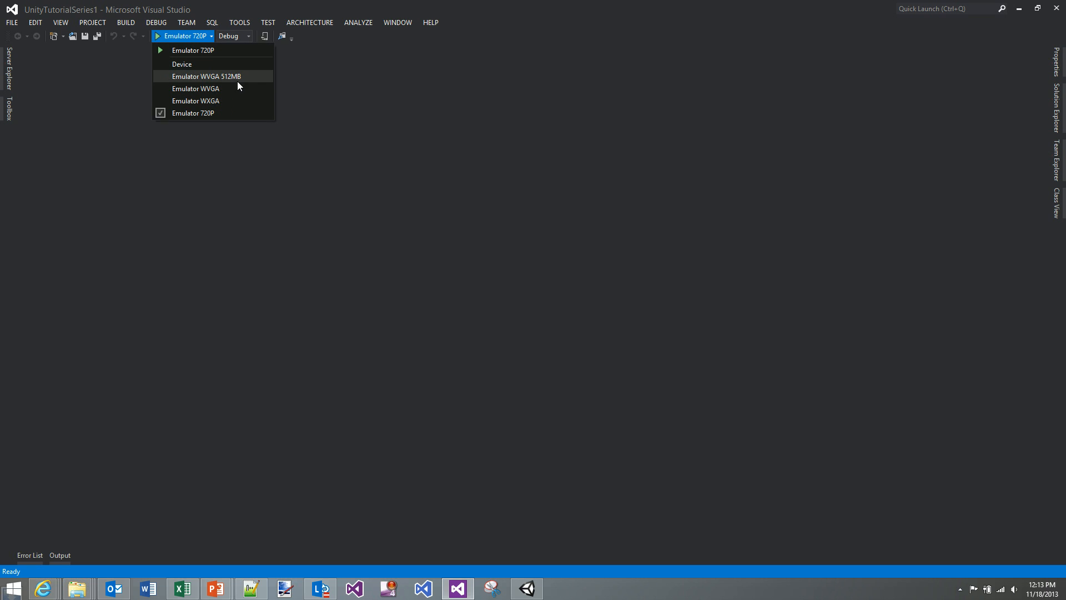
left_click(206, 77)
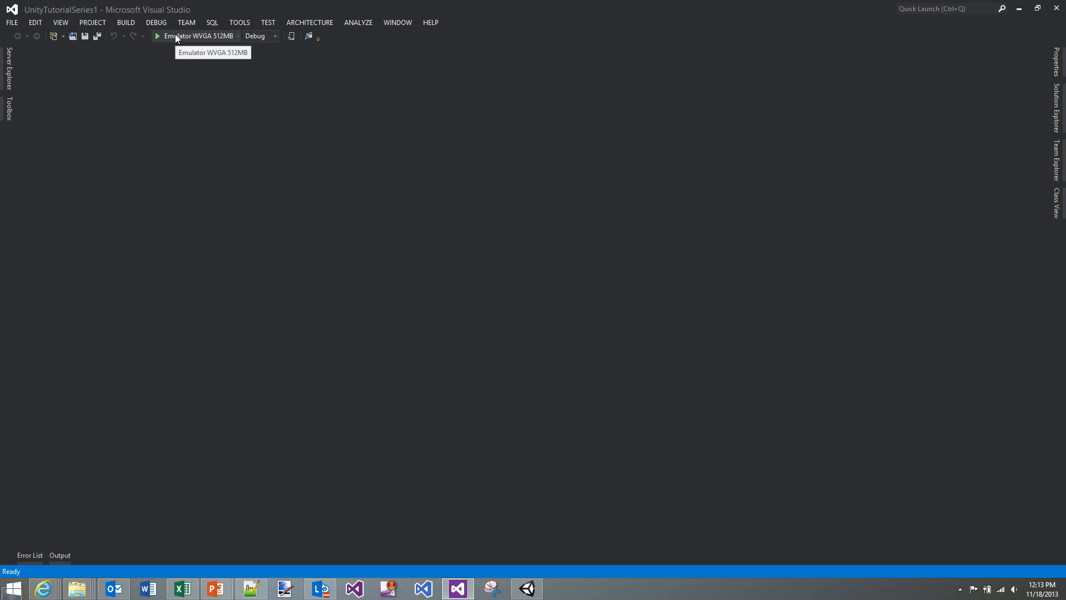
left_click(158, 36)
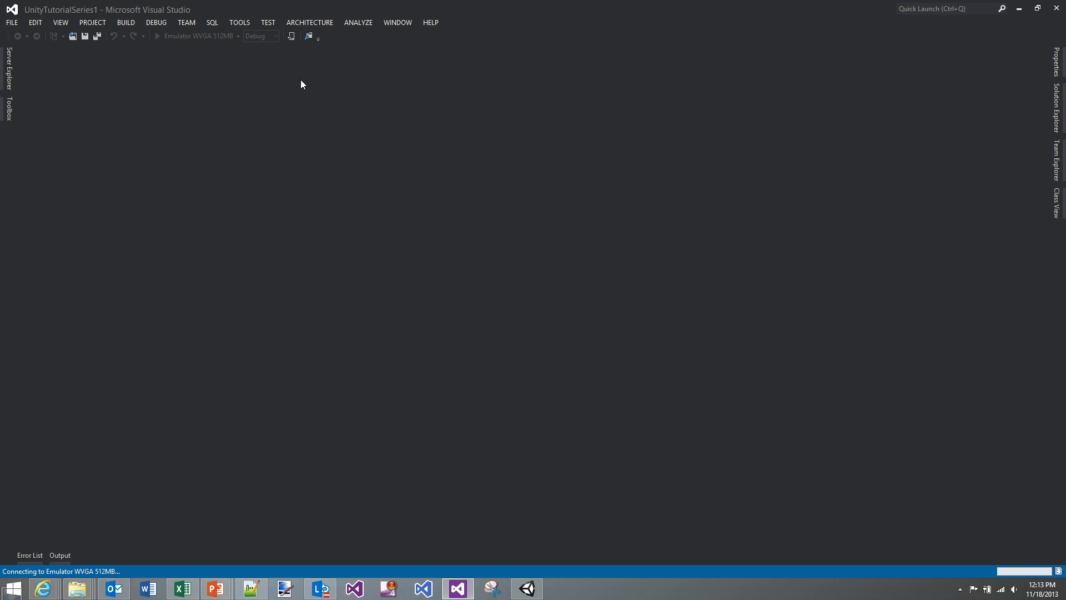
mouse_move(306, 81)
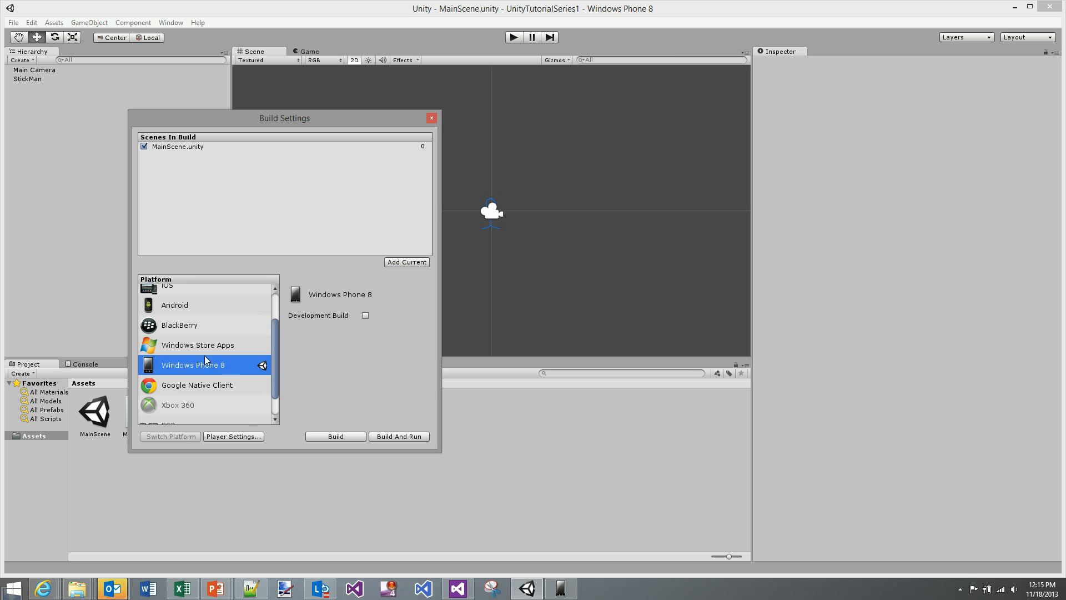
Choose Windows Store Apps as the build platform with SDK 8.0.
left_click(198, 345)
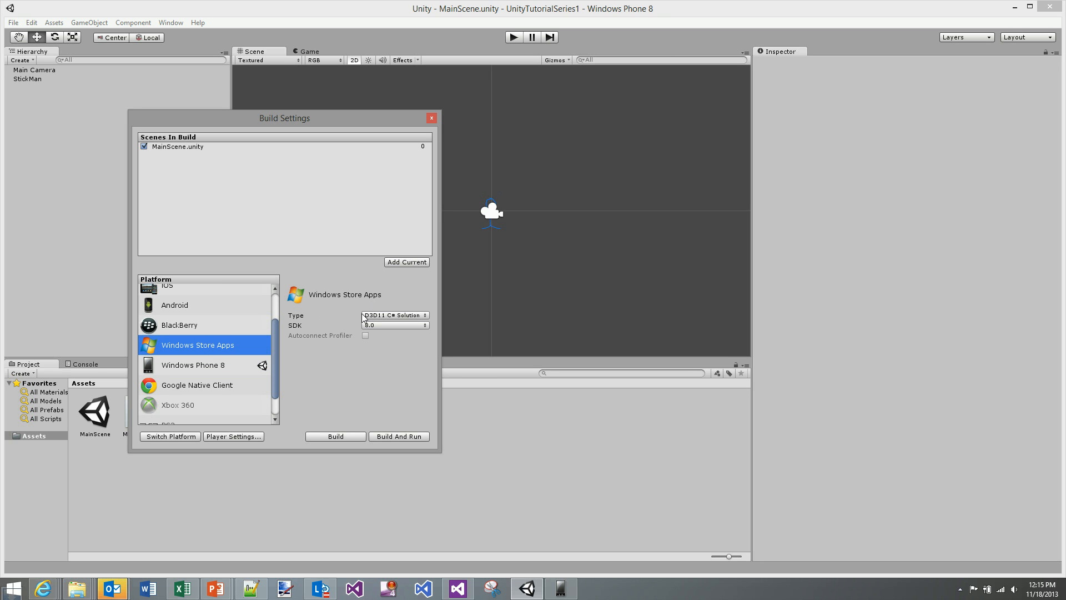
mouse_move(258, 158)
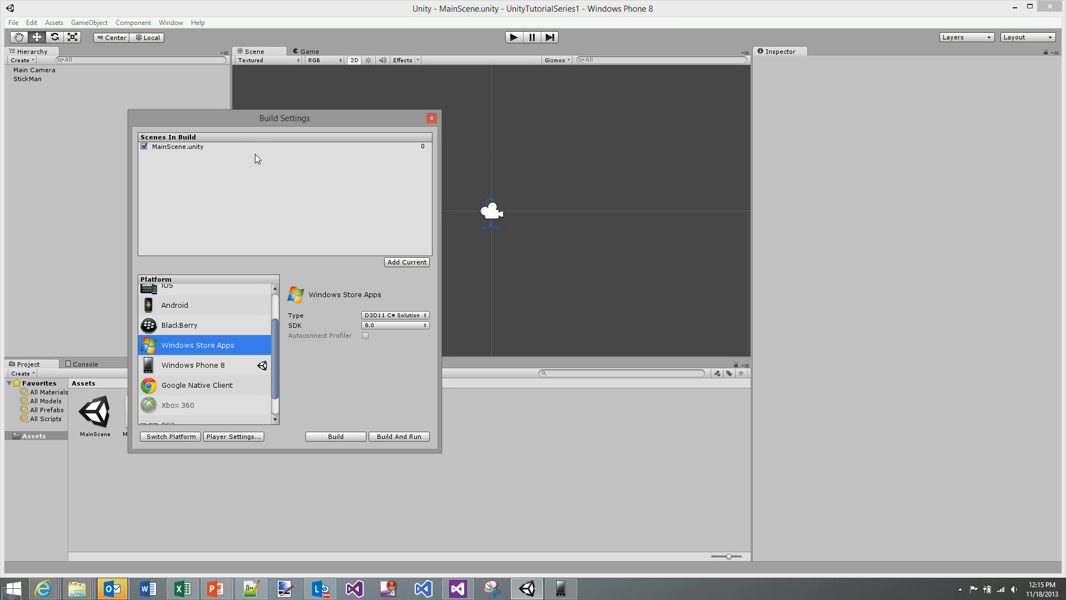
mouse_move(354, 440)
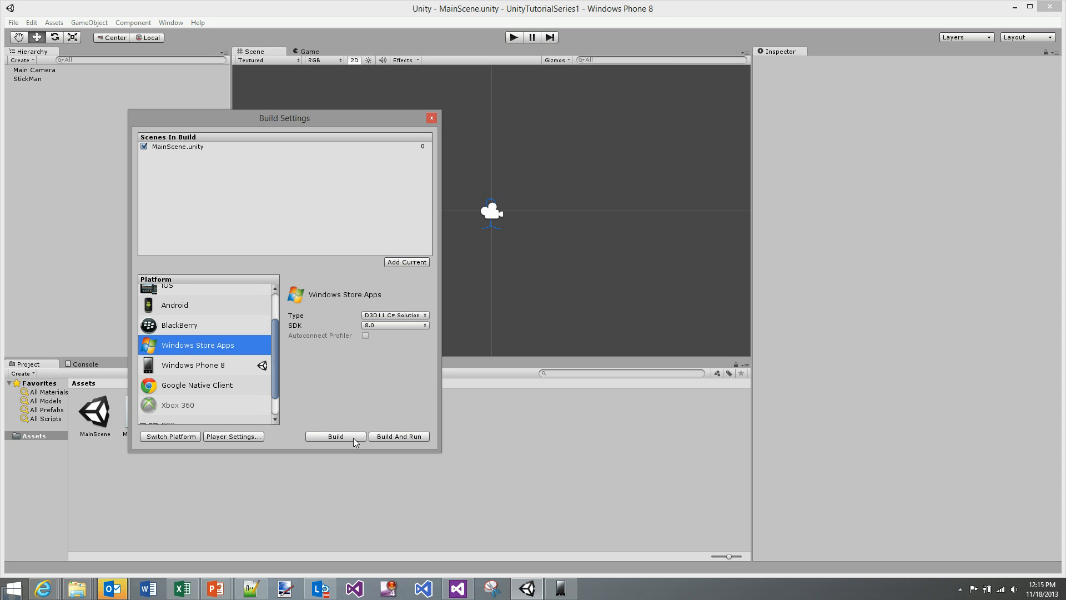
left_click(394, 325)
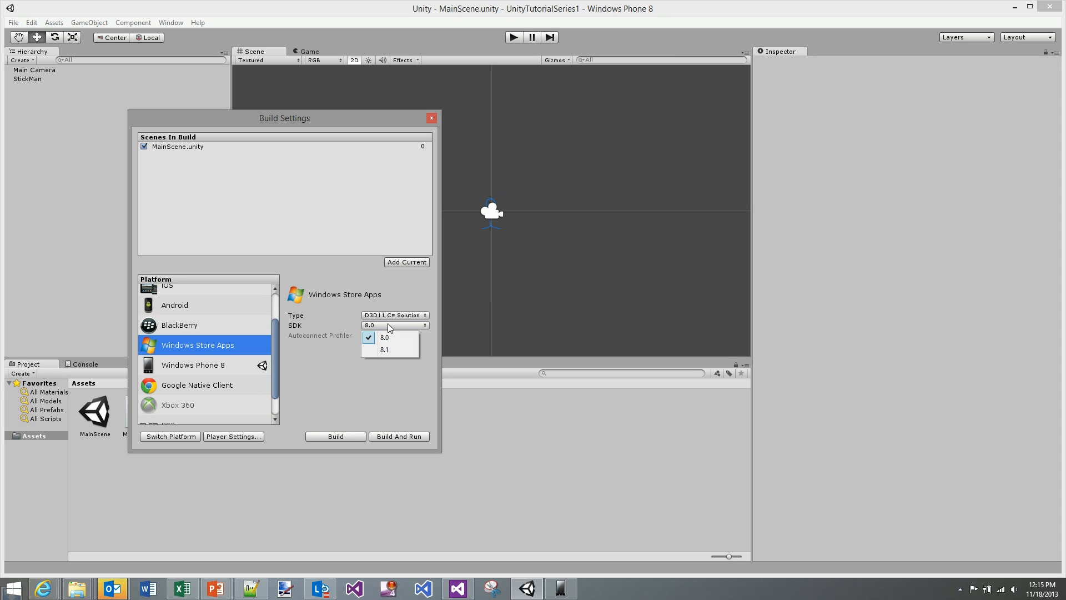
mouse_move(391, 339)
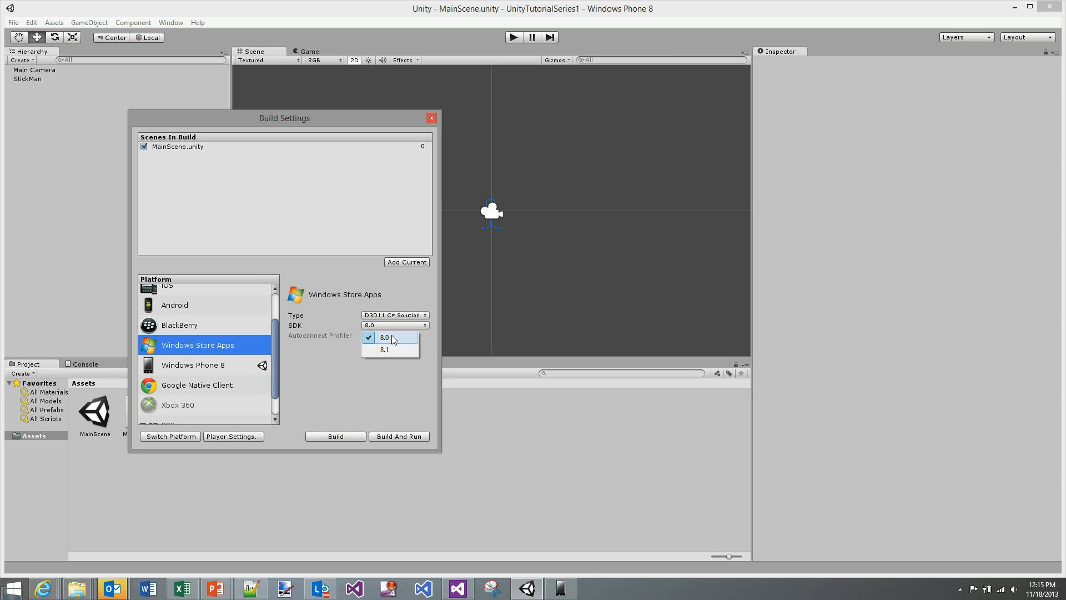
left_click(385, 338)
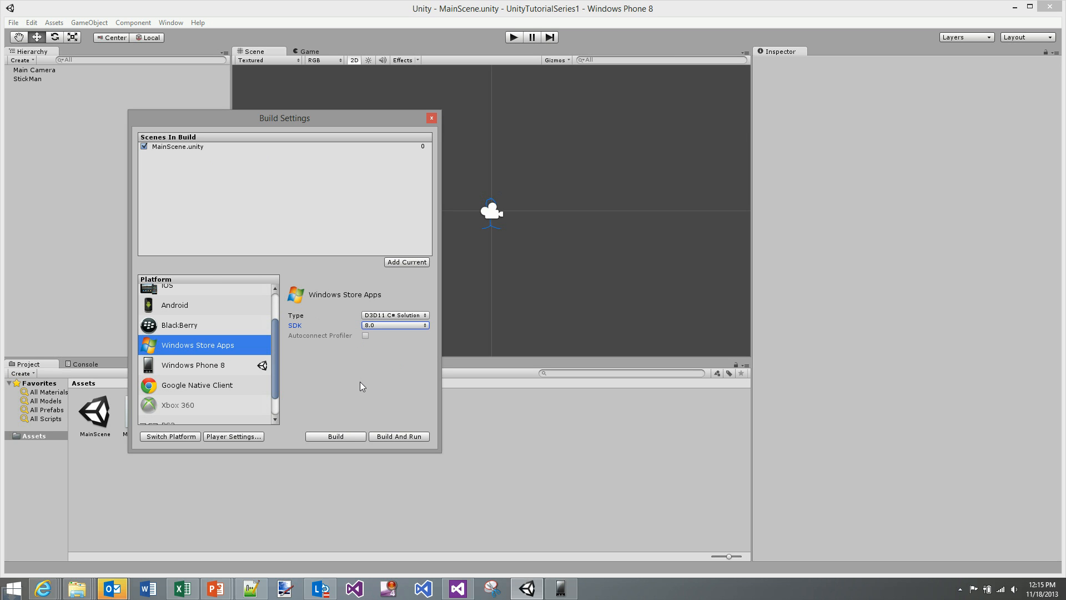
mouse_move(340, 440)
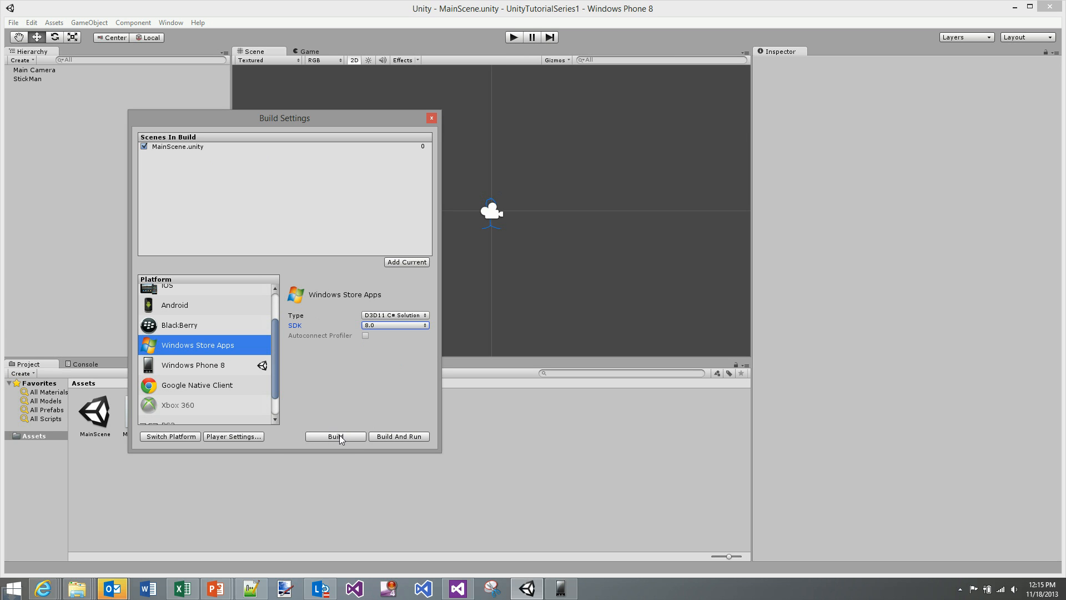
Build the Windows Store app into a new w8 folder under _build.
left_click(334, 436)
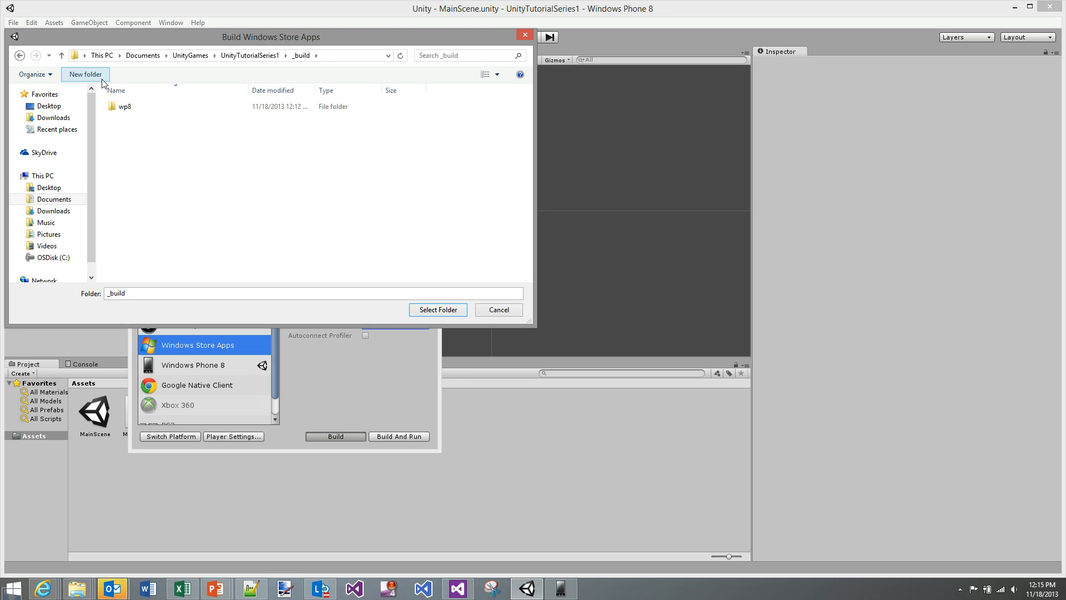
left_click(85, 74)
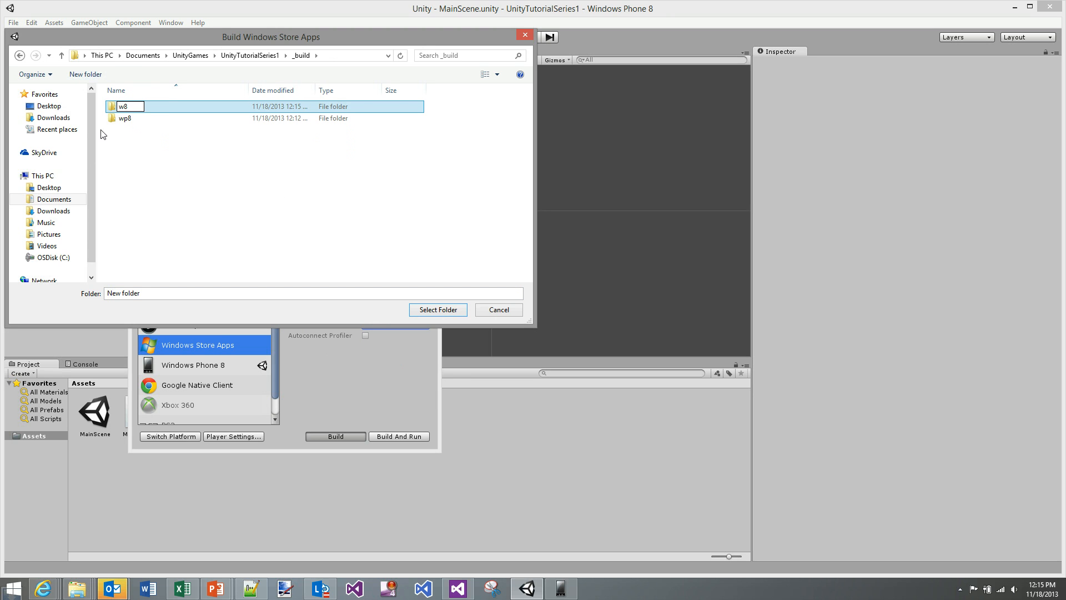
double_click(126, 106)
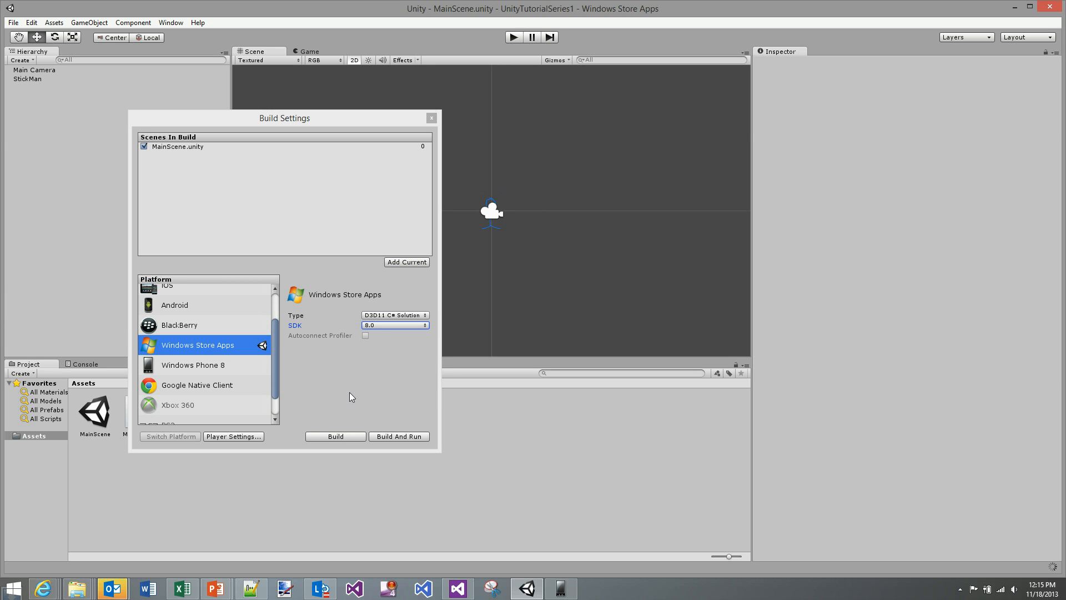
mouse_move(309, 451)
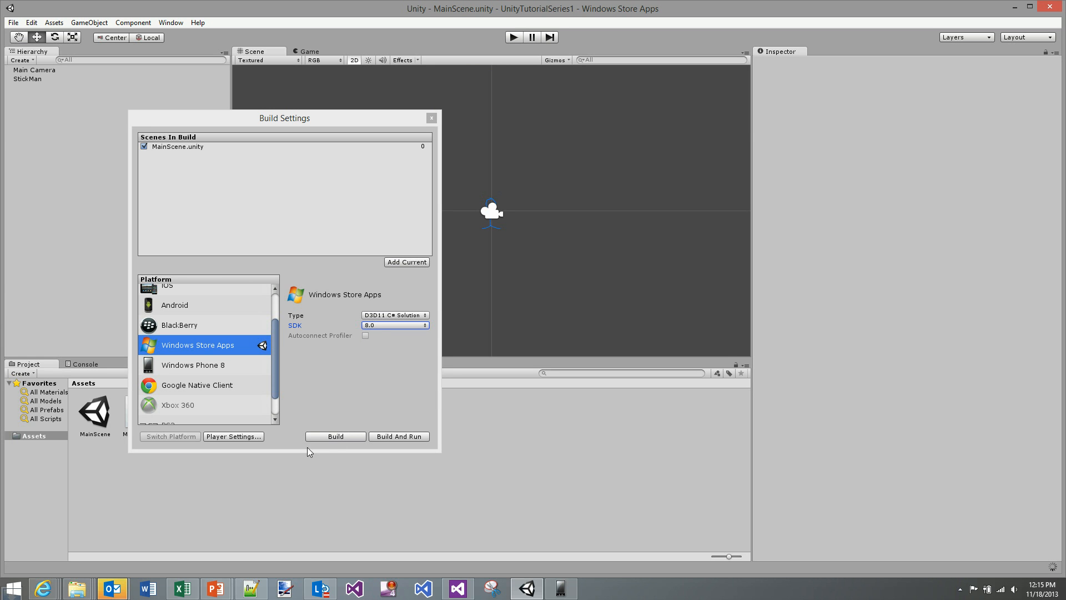
left_click(334, 436)
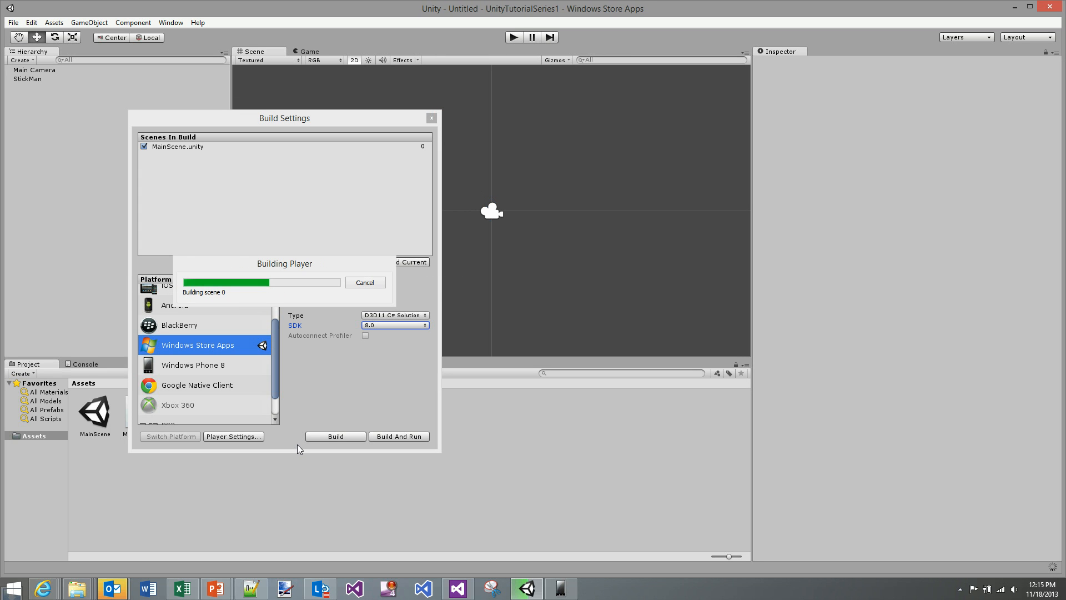
mouse_move(379, 353)
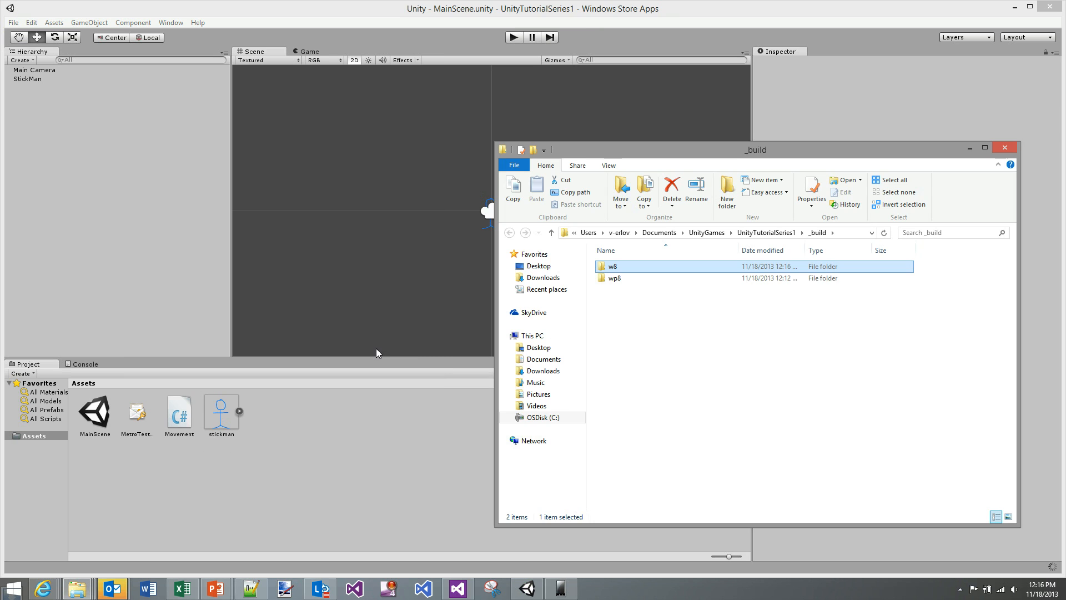
mouse_move(654, 269)
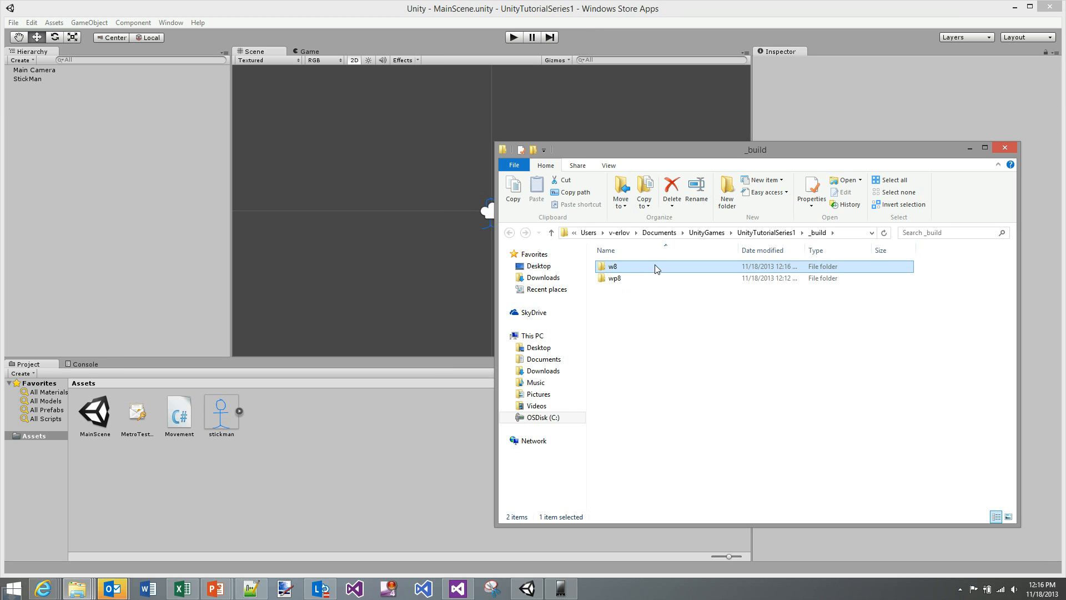
Open the w8 build folder's UnityTutorialSeries1 solution and bring up Visual Studio.
double_click(612, 266)
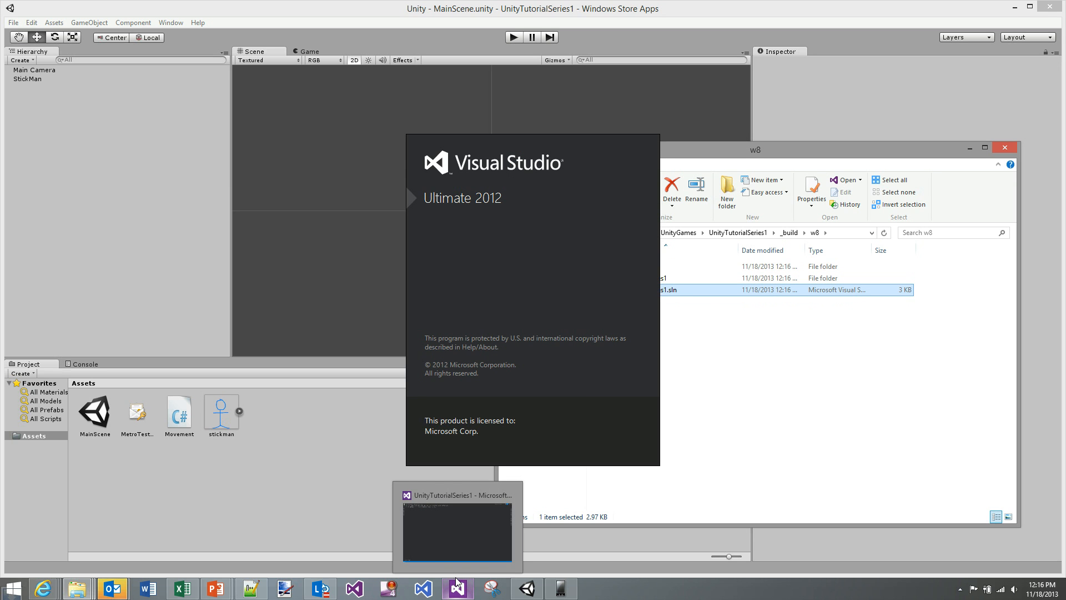
left_click(457, 588)
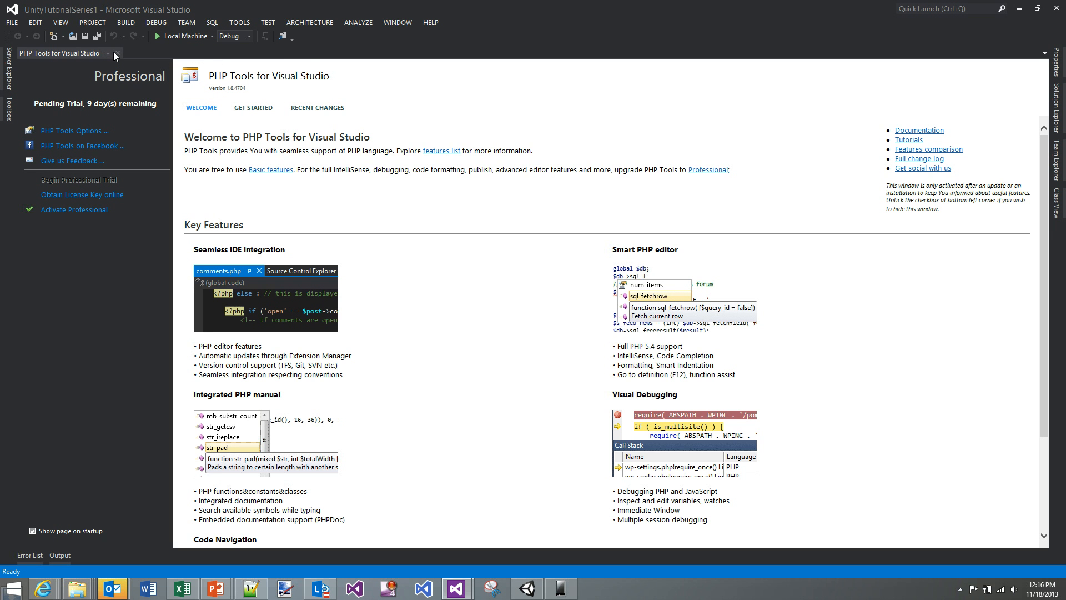
Deploy to Local Machine and decline the prompt, revealing the ARM architecture DEP0700 error.
left_click(116, 54)
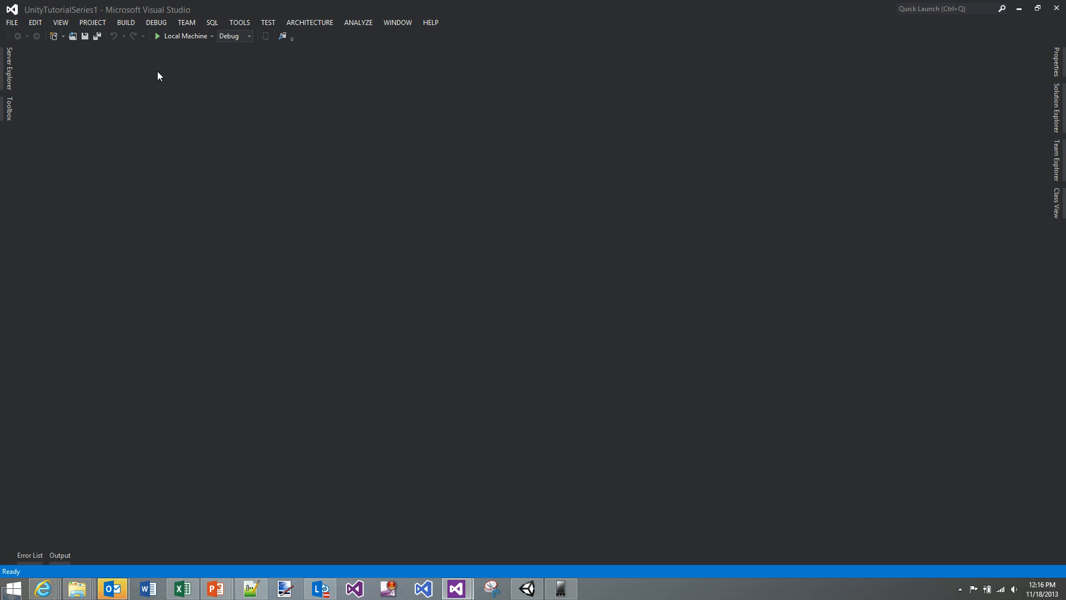
mouse_move(156, 347)
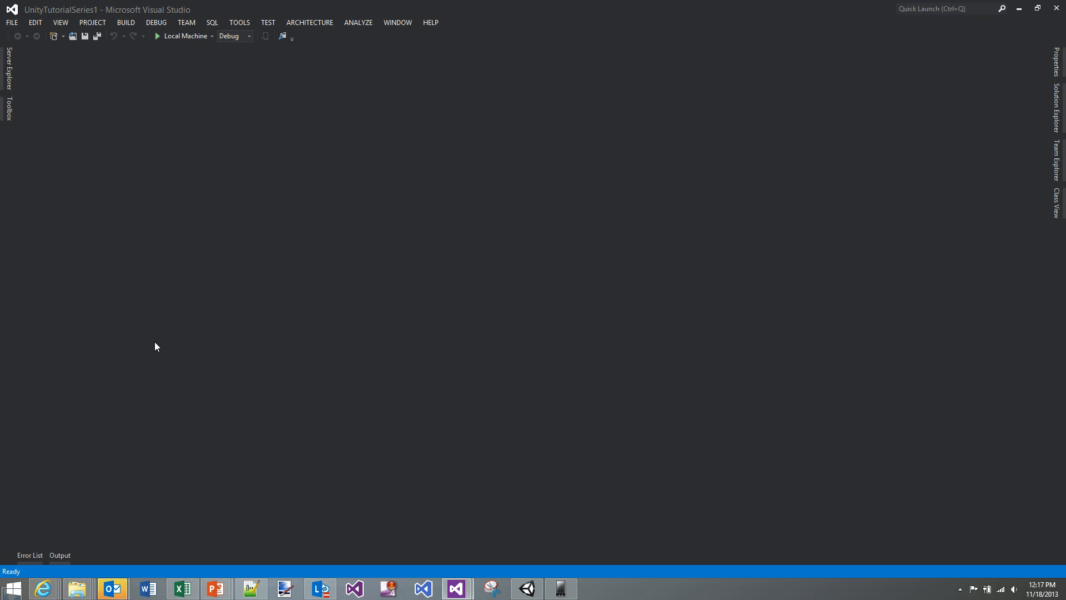
left_click(156, 36)
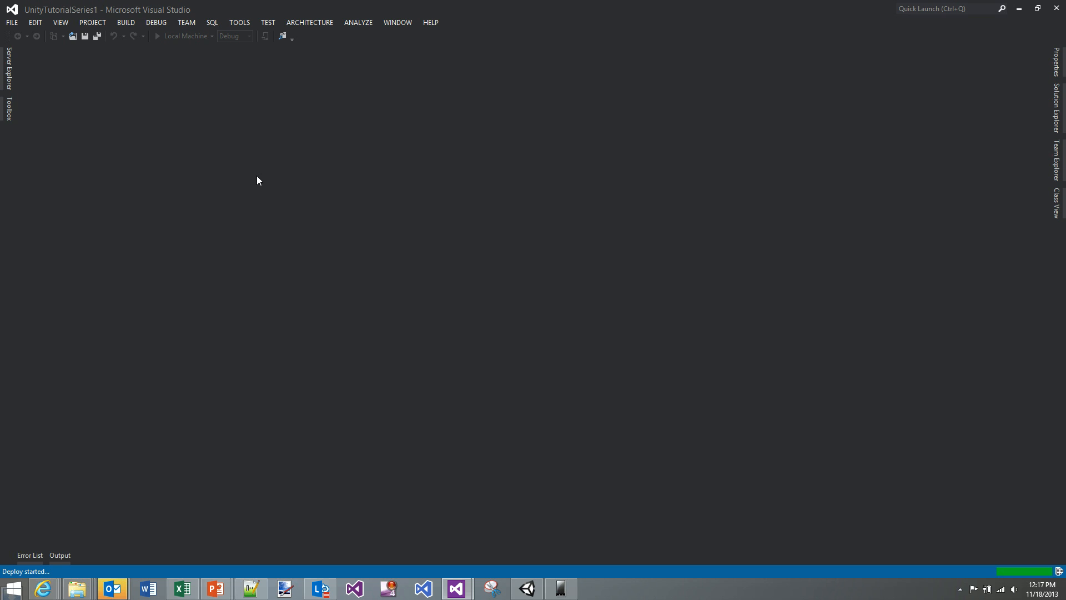
mouse_move(245, 181)
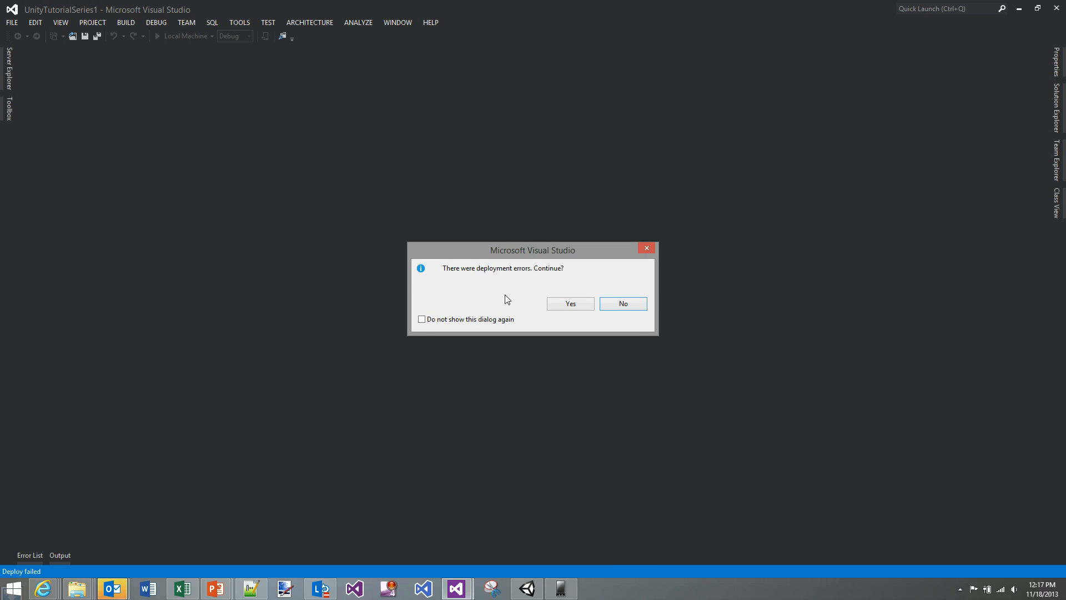
left_click(621, 303)
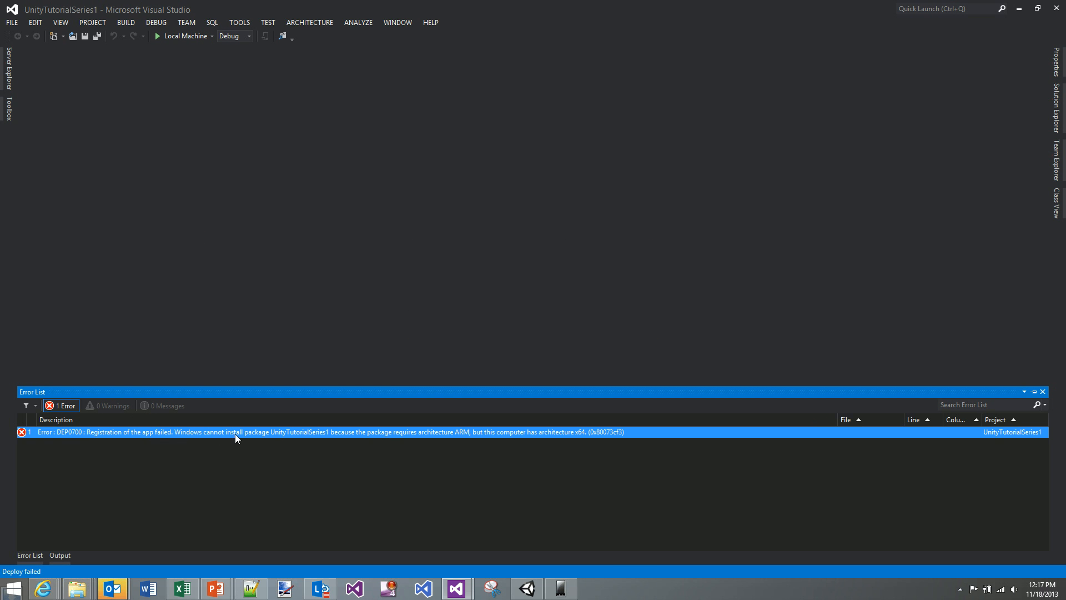
mouse_move(466, 440)
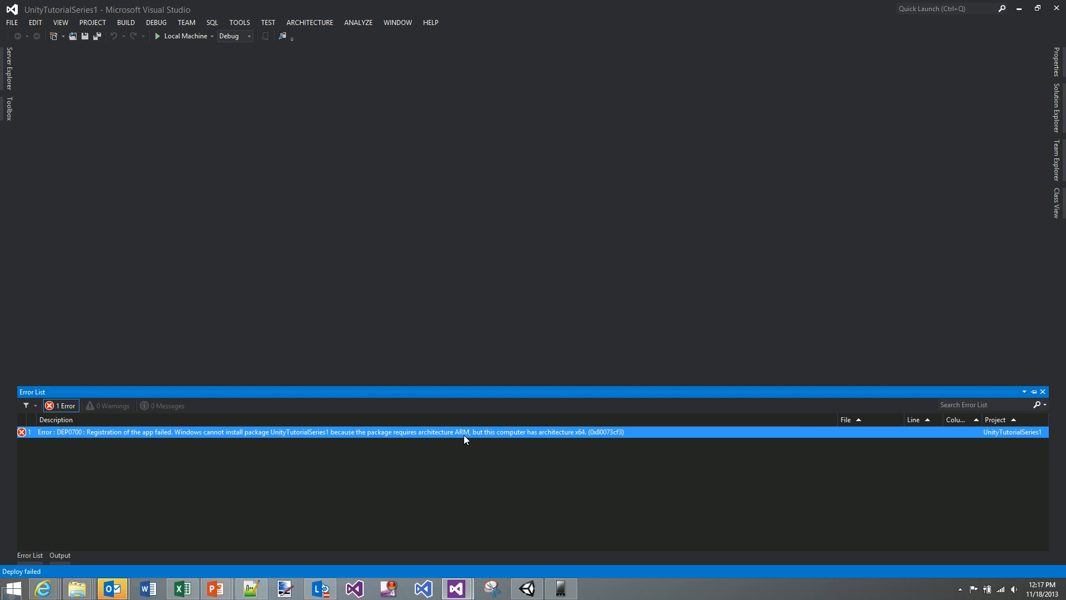
mouse_move(591, 446)
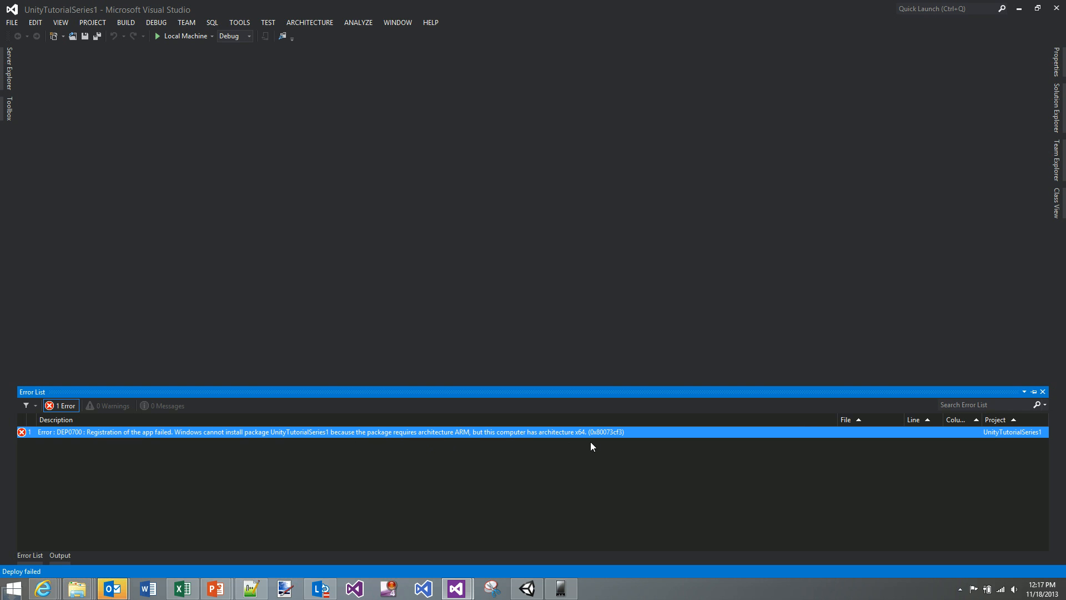
mouse_move(209, 95)
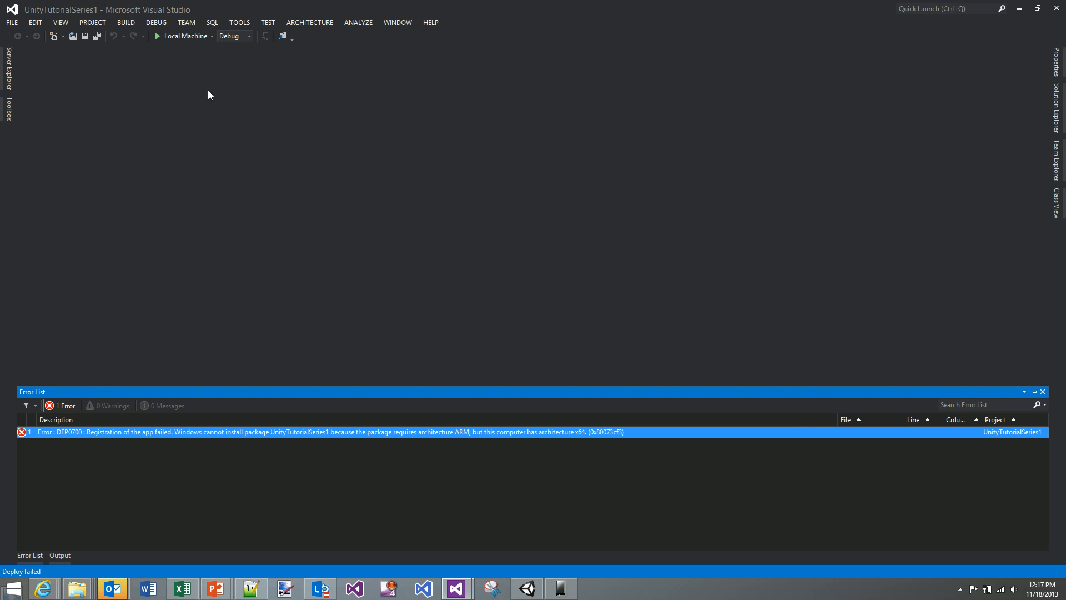
In Configuration Manager, set the project platform and active solution platform to x86.
left_click(125, 23)
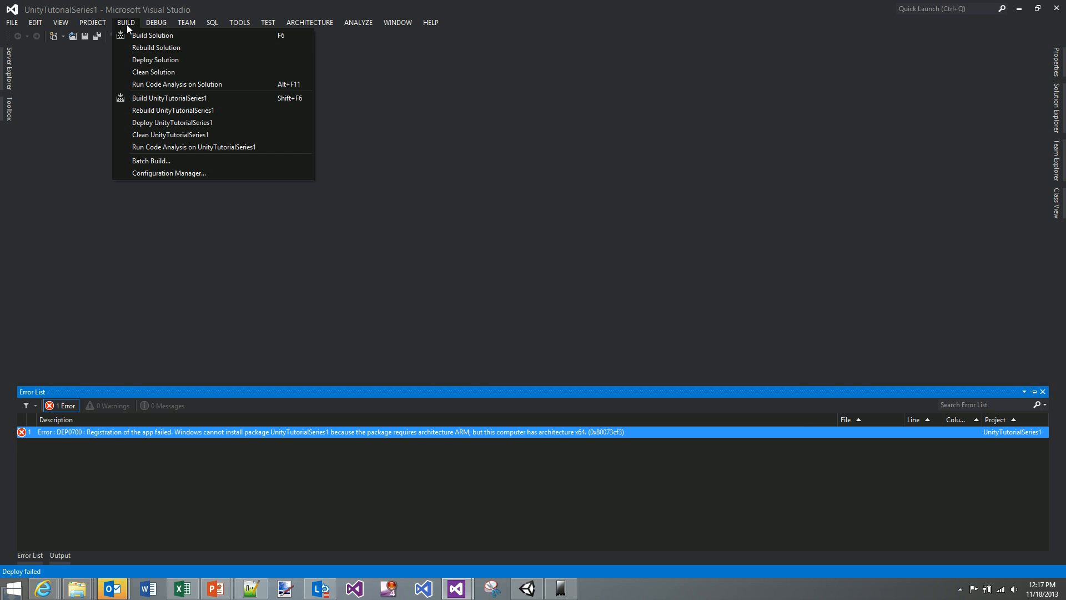
mouse_move(194, 173)
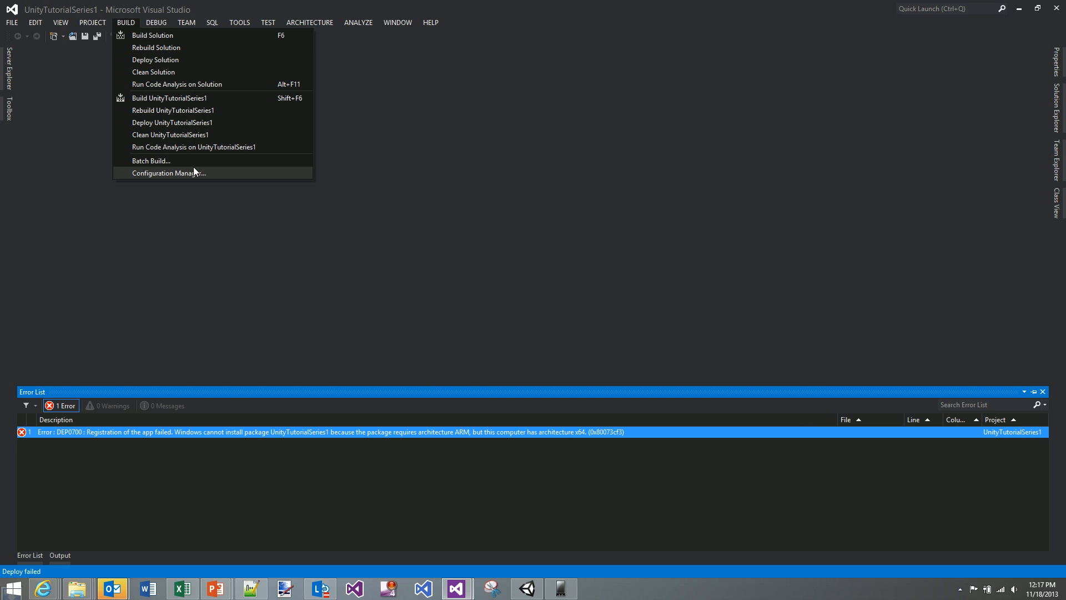
left_click(169, 173)
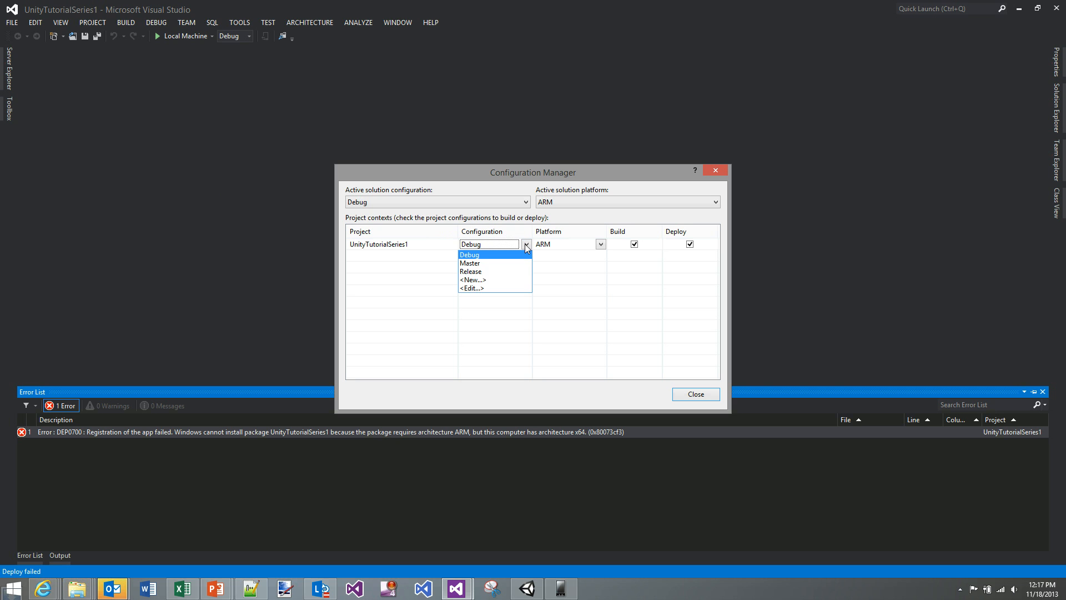
left_click(600, 245)
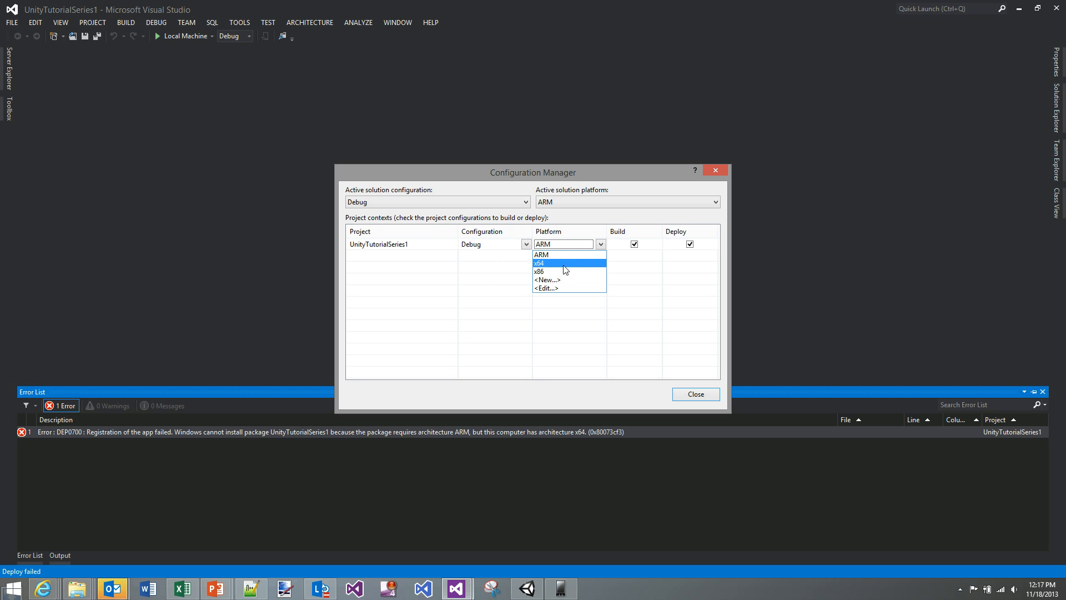
left_click(713, 203)
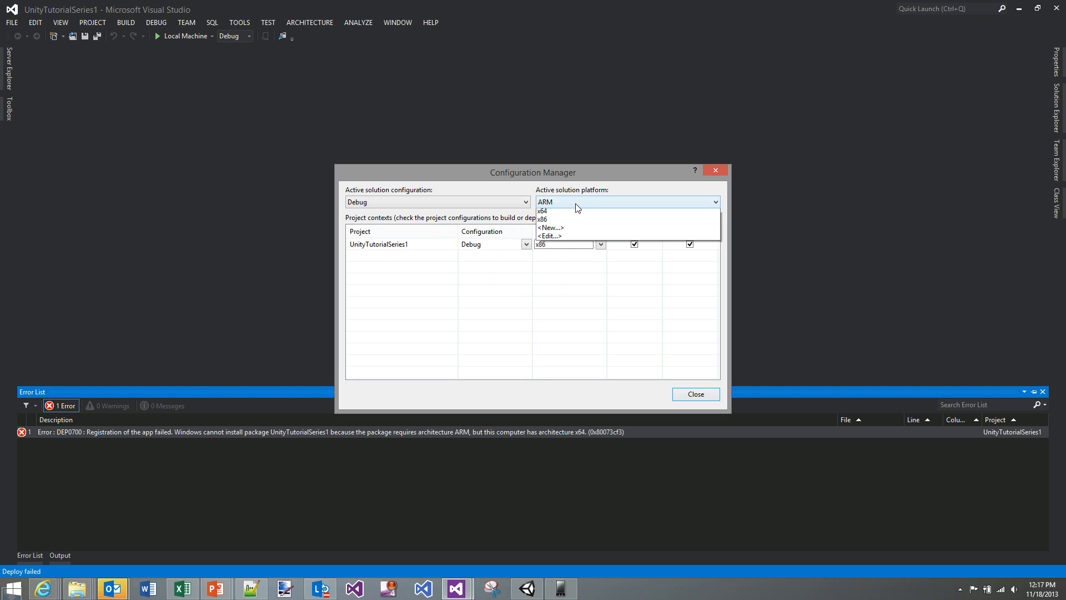
left_click(542, 219)
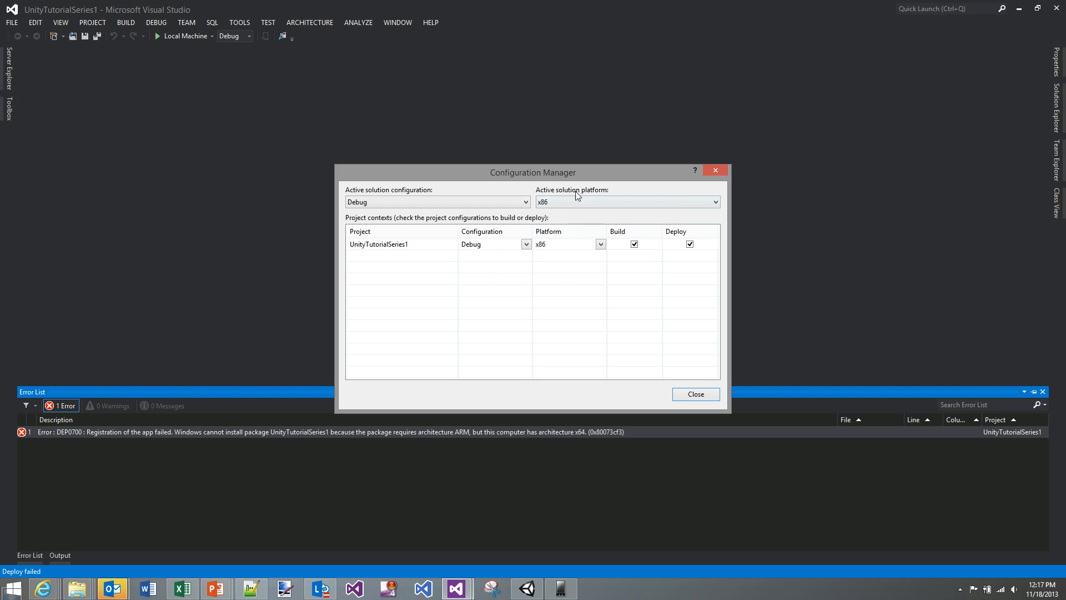
mouse_move(677, 409)
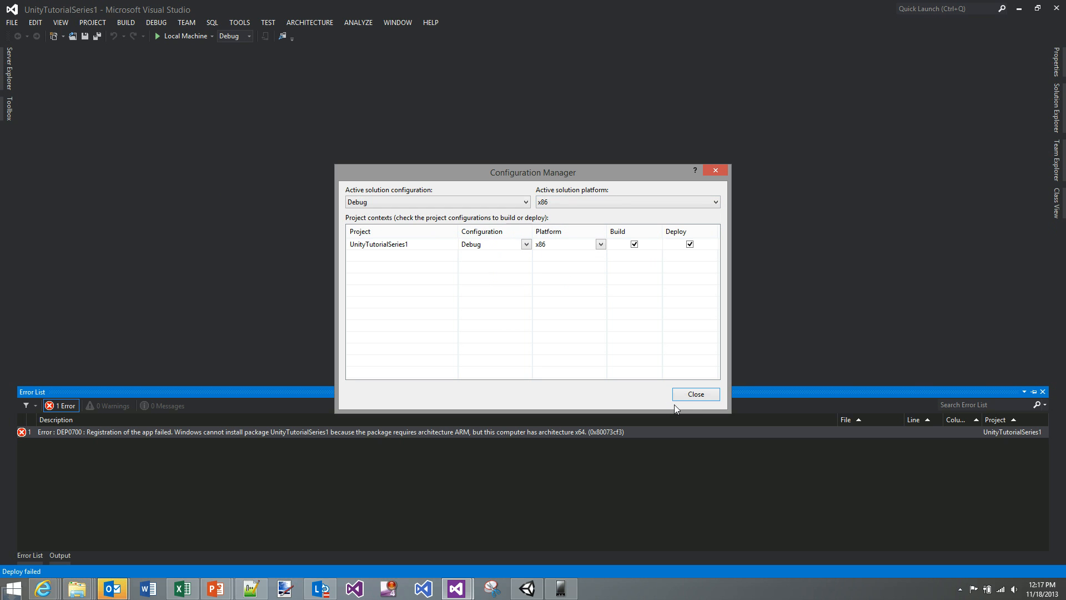
left_click(695, 393)
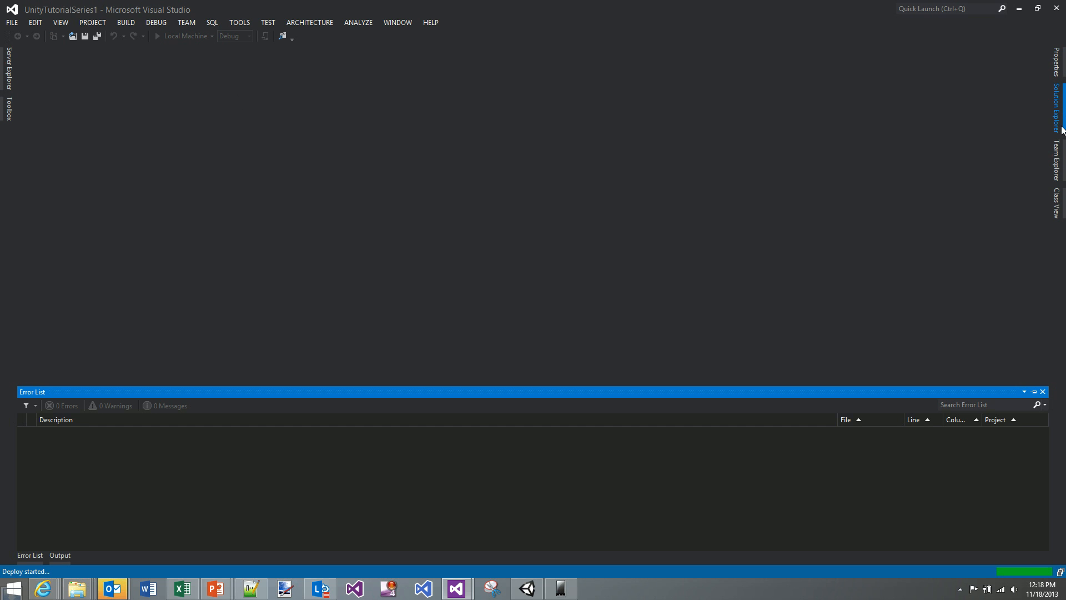
Open App.cs from Solution Explorer while the x86 deployment completes.
left_click(1056, 103)
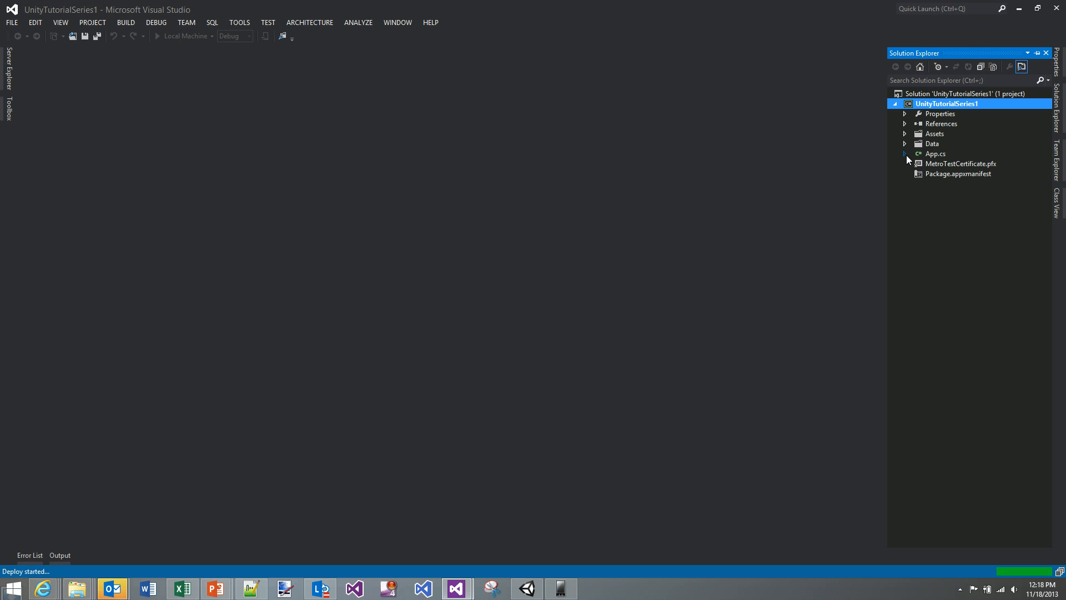
mouse_move(919, 261)
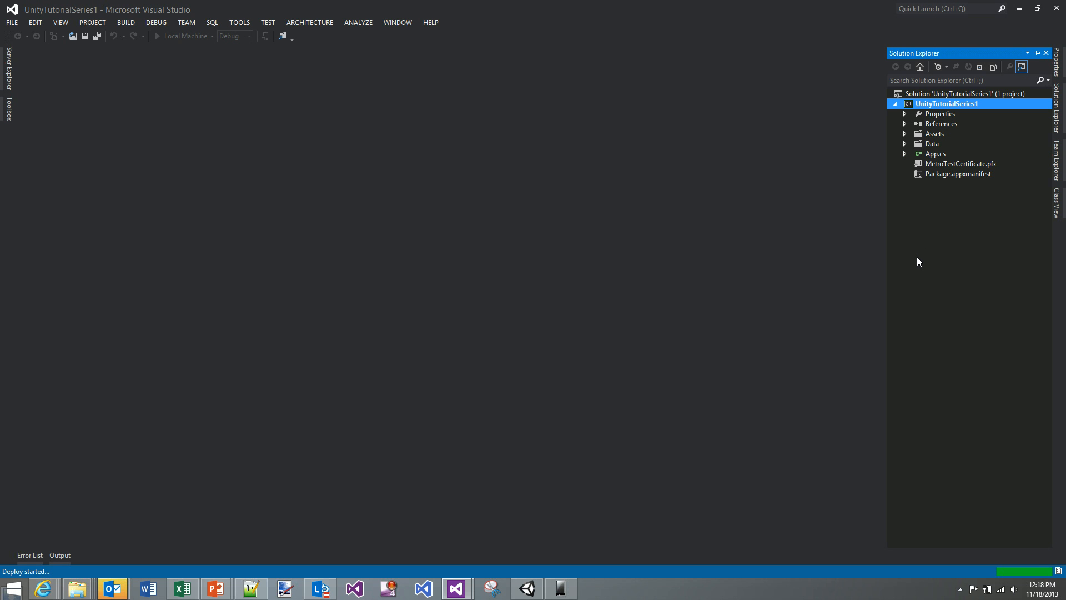
left_click(935, 153)
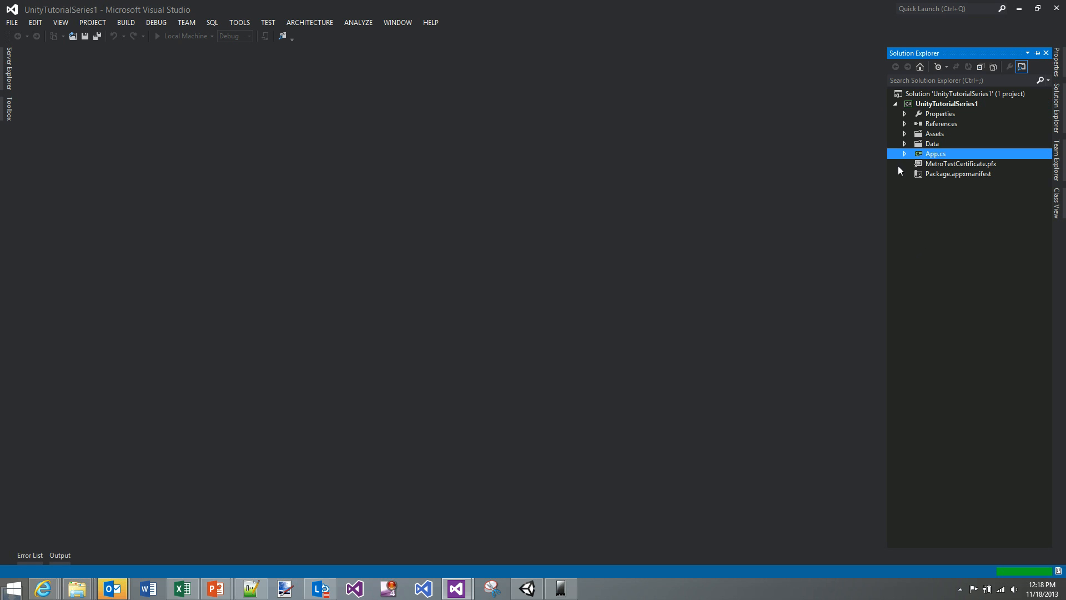
double_click(935, 154)
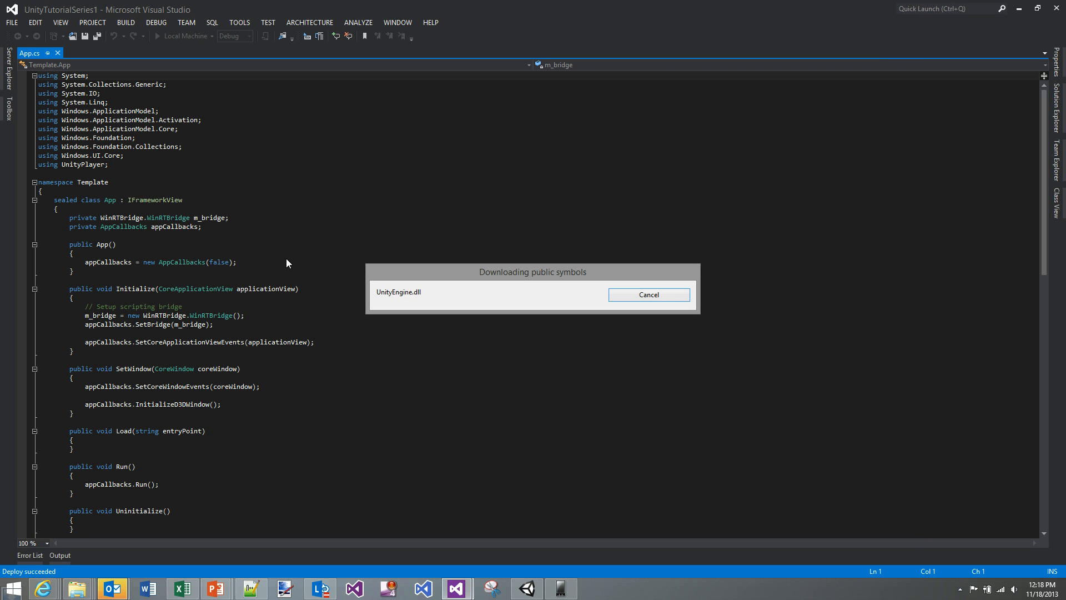
mouse_move(192, 263)
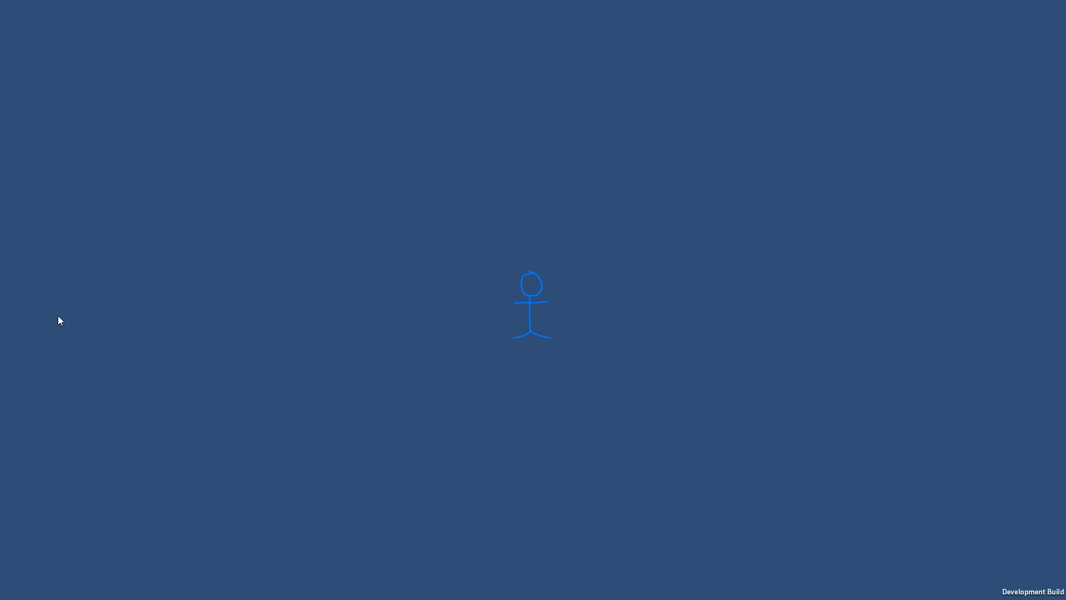
mouse_move(260, 185)
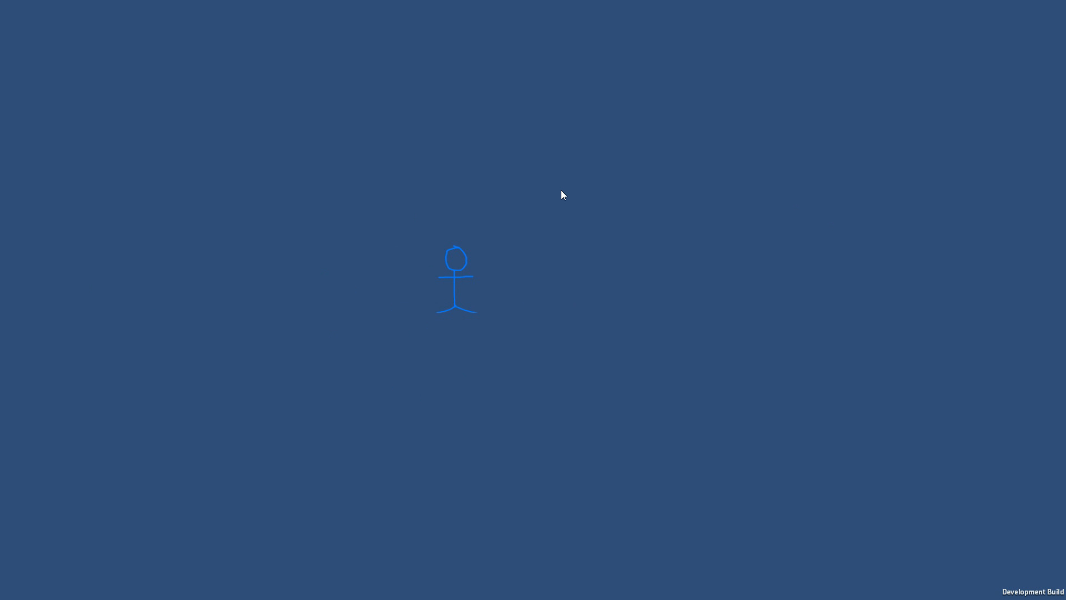
mouse_move(549, 168)
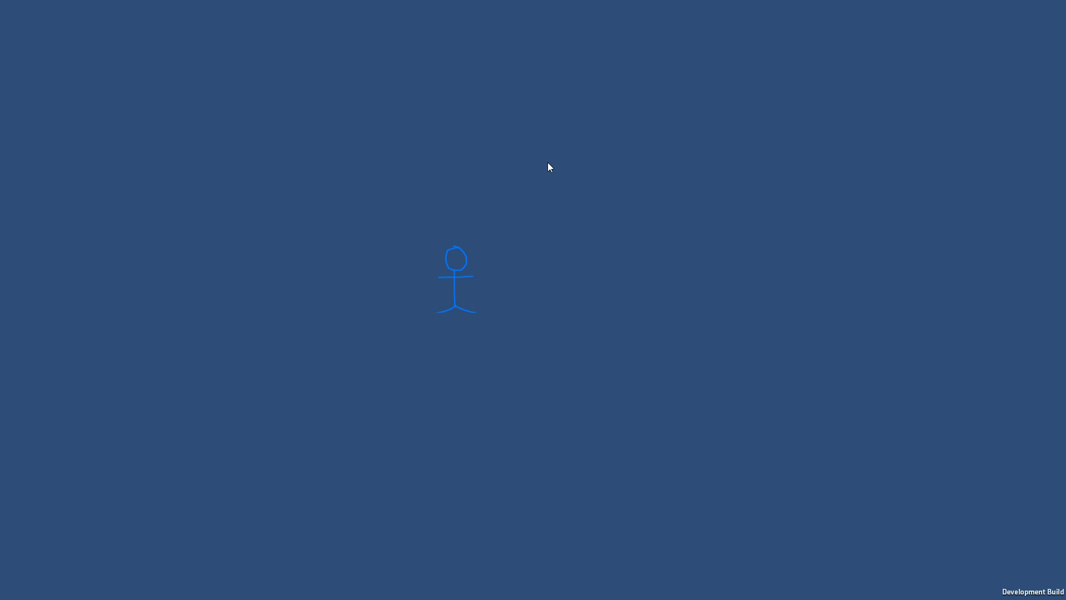
mouse_move(530, 172)
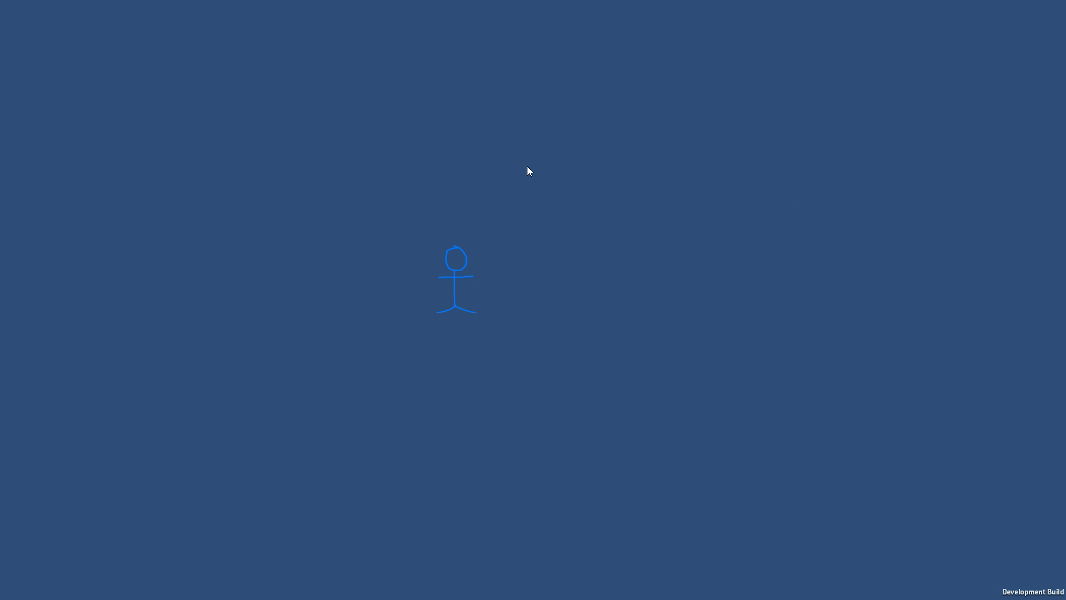